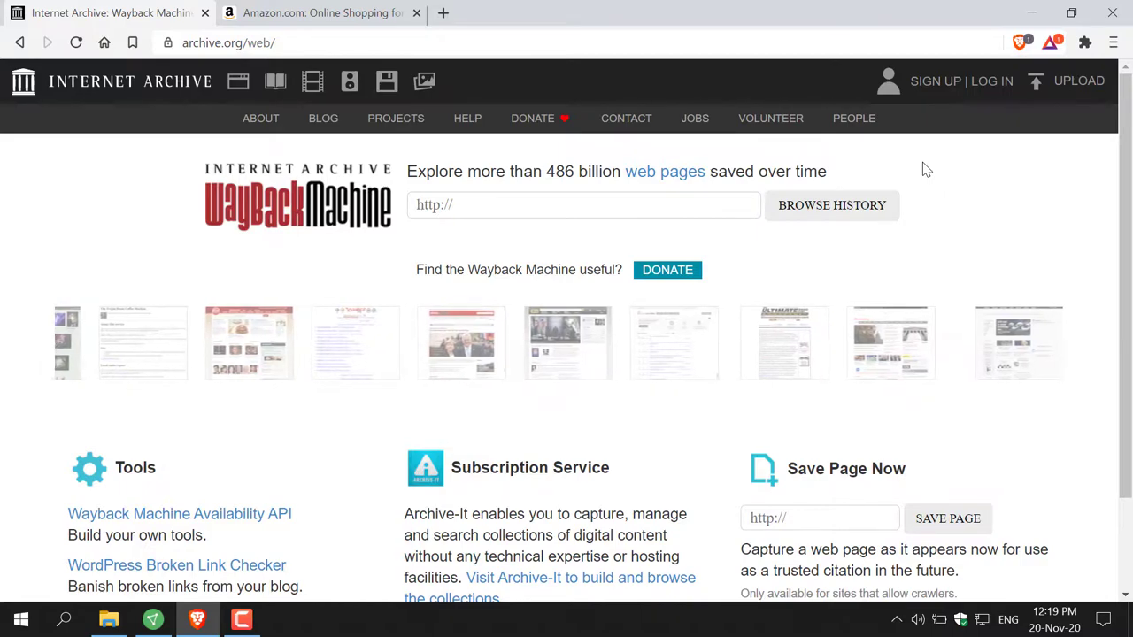
- Copy amazon.com's address from the Amazon tab and go back to the Wayback Machine tab
click(248, 42)
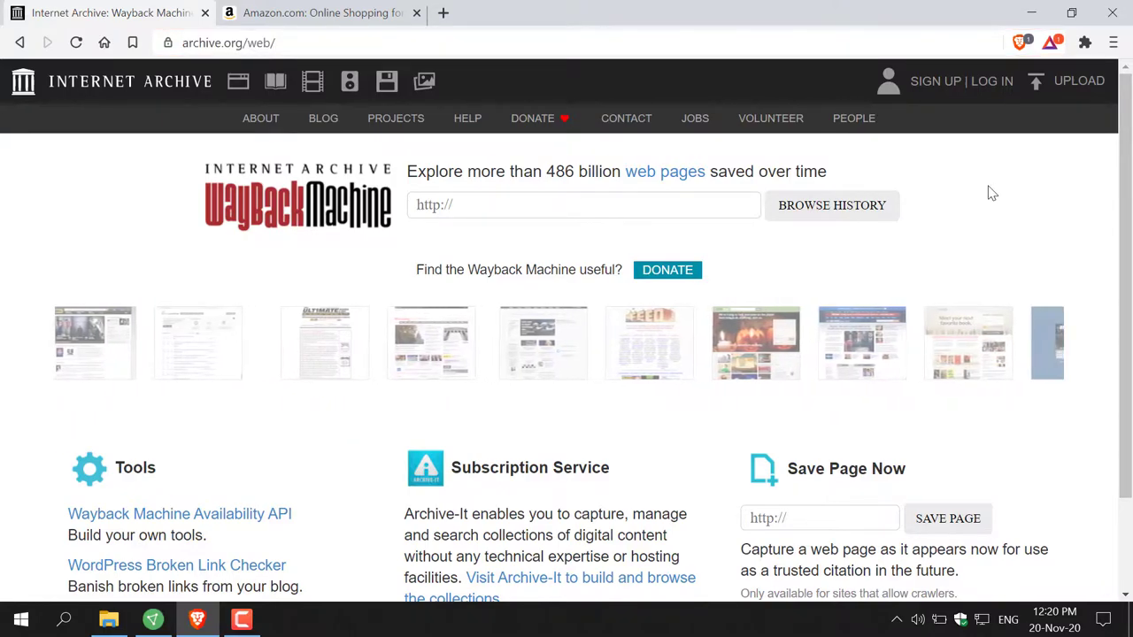
scroll(right, 3)
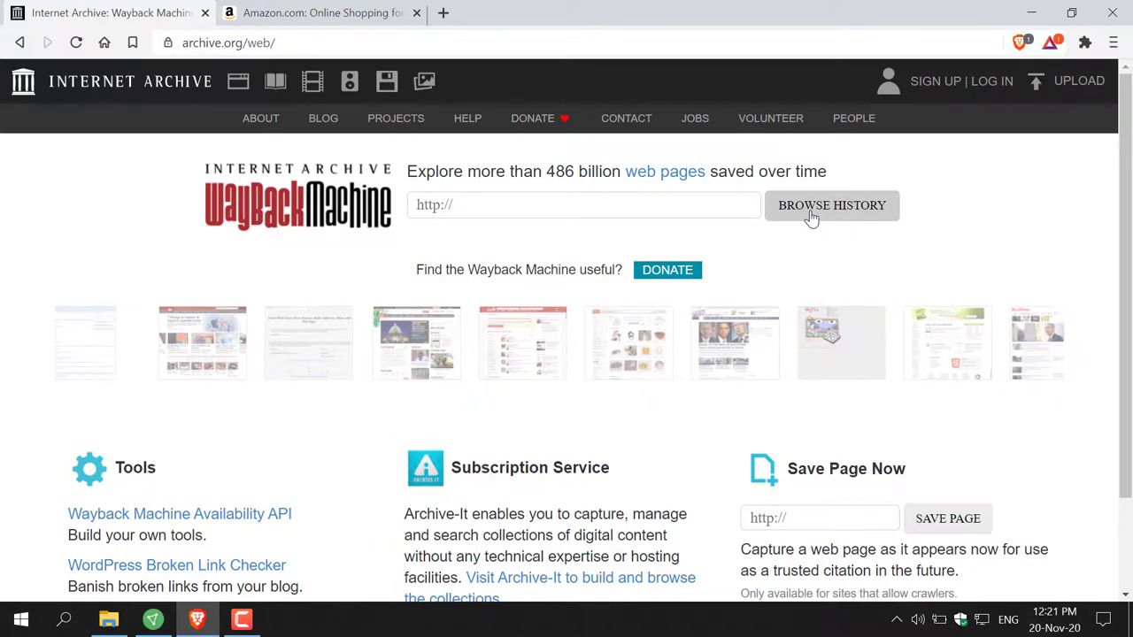
click(322, 13)
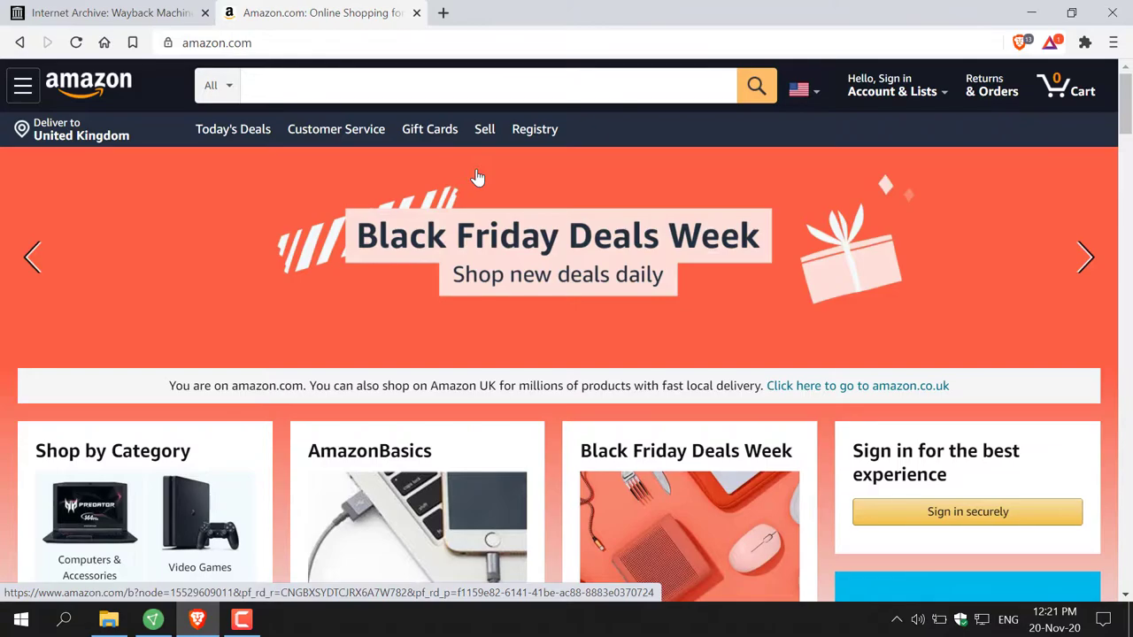
scroll(down, 3)
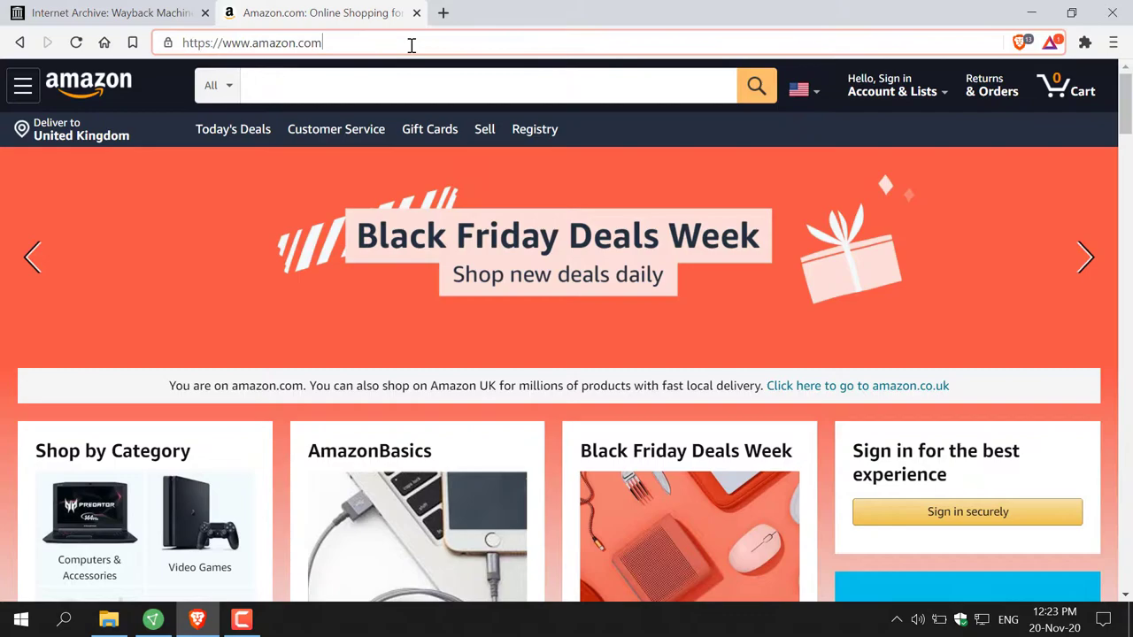
click(252, 42)
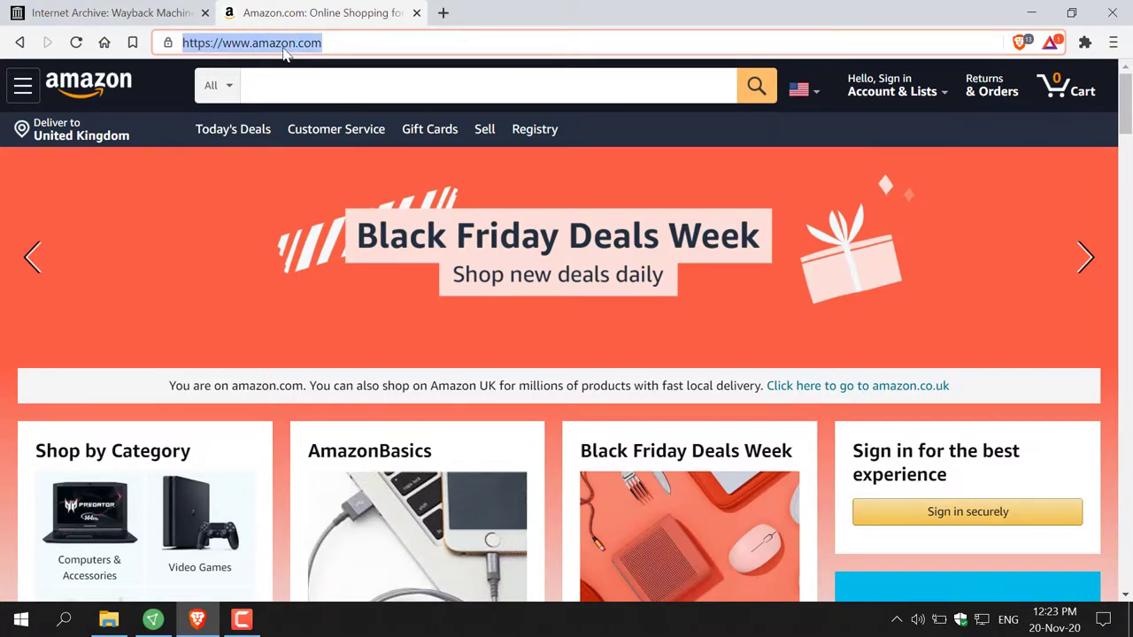
right_click(252, 43)
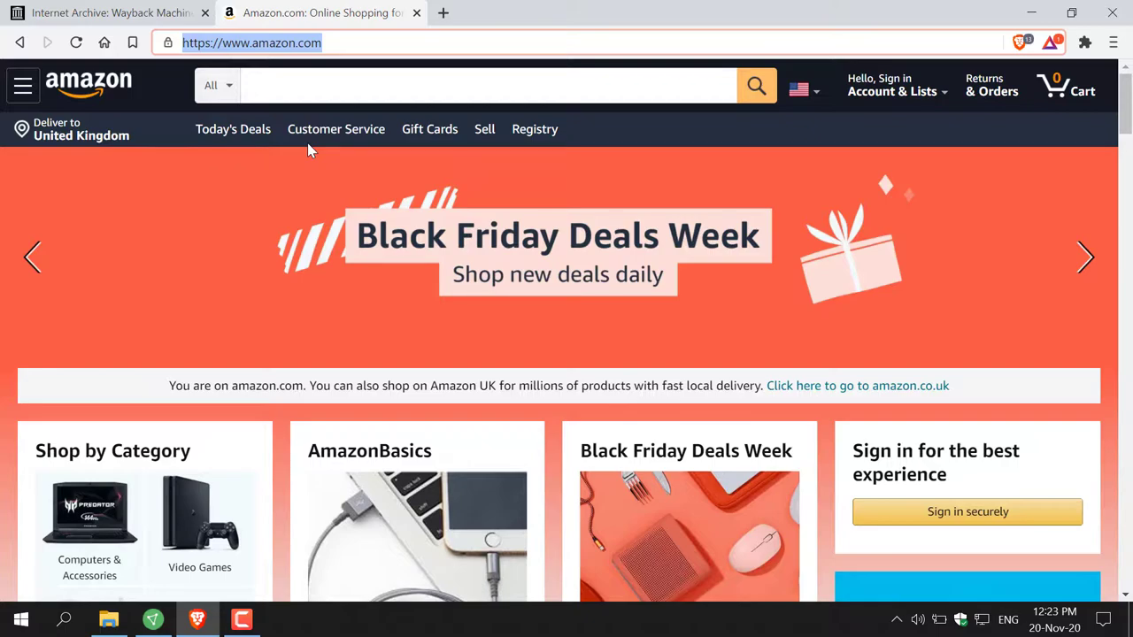
mouse_move(163, 34)
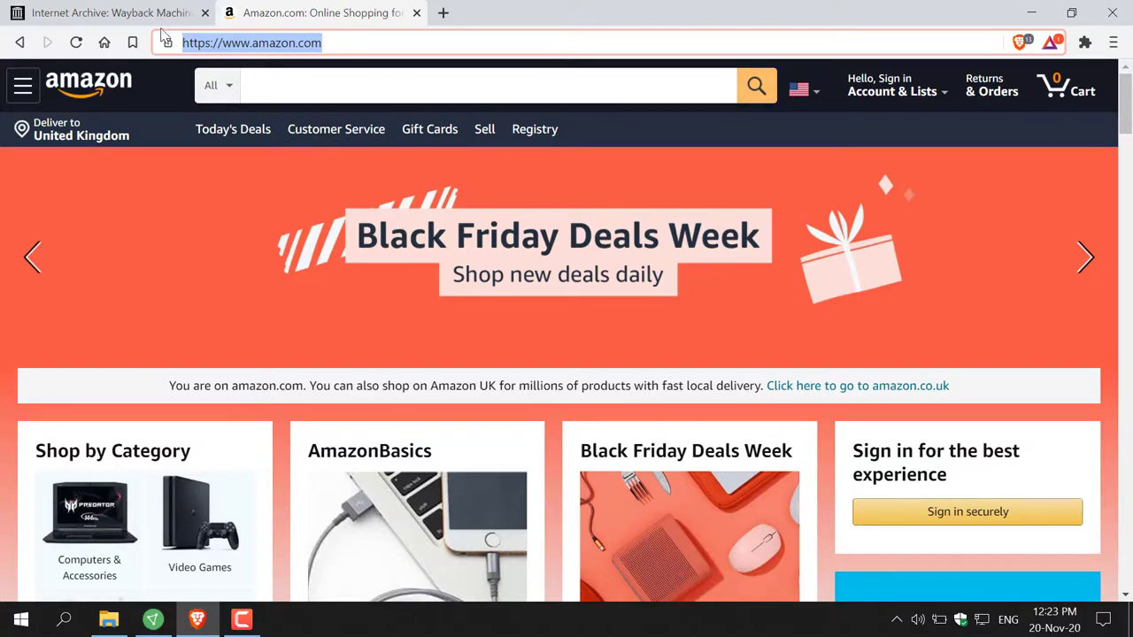
click(106, 12)
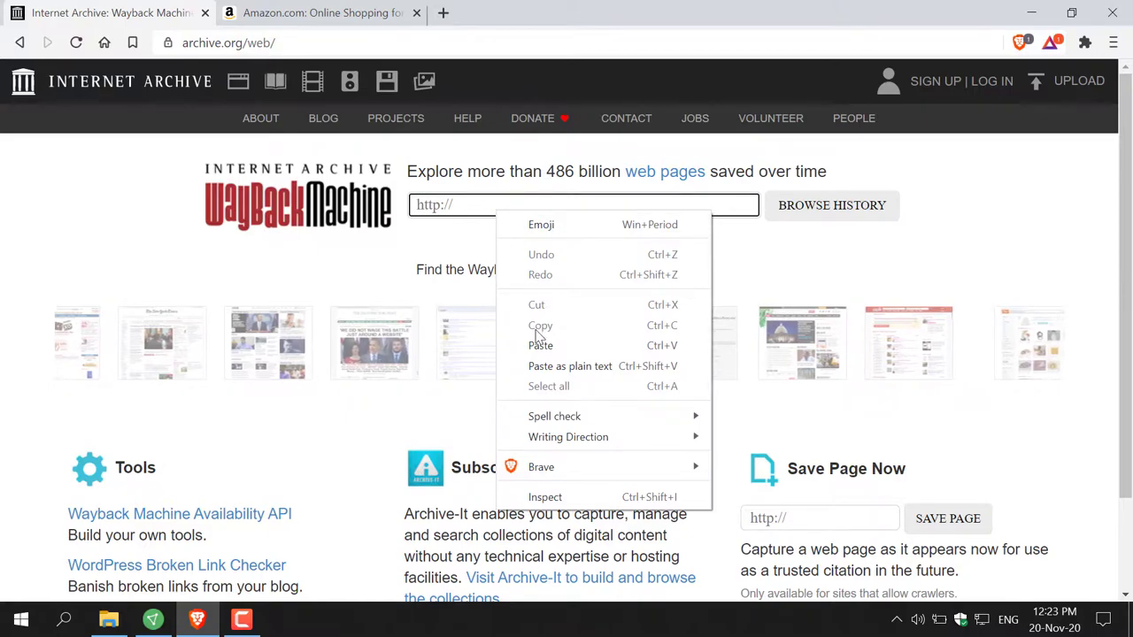
- Paste the amazon.com address into the Wayback search box and browse its capture history
click(541, 346)
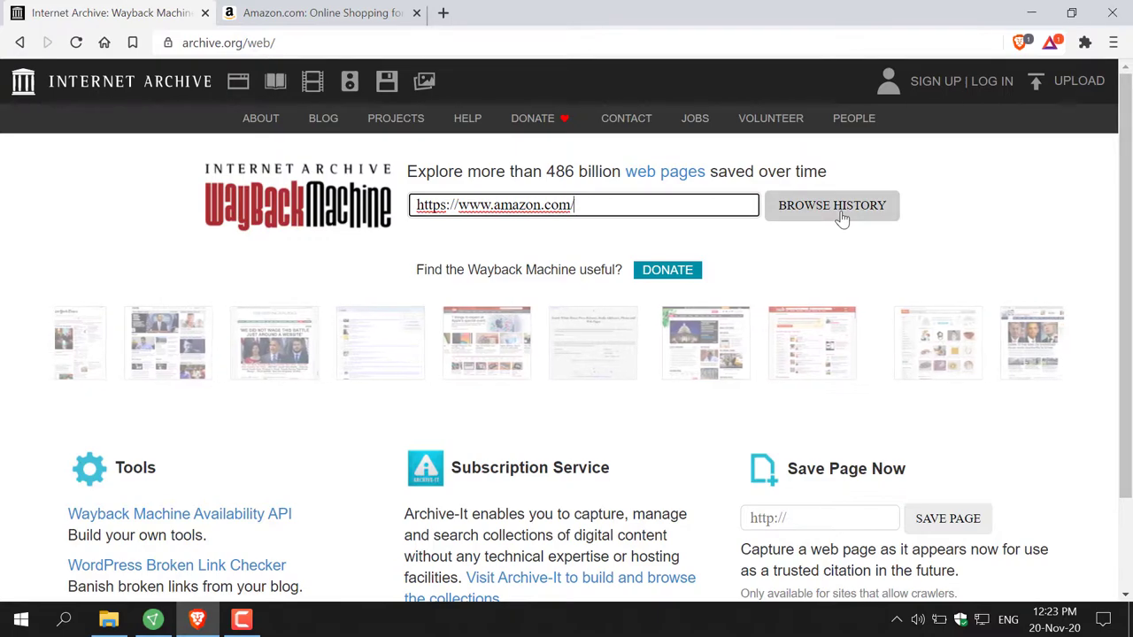
scroll(left, 3)
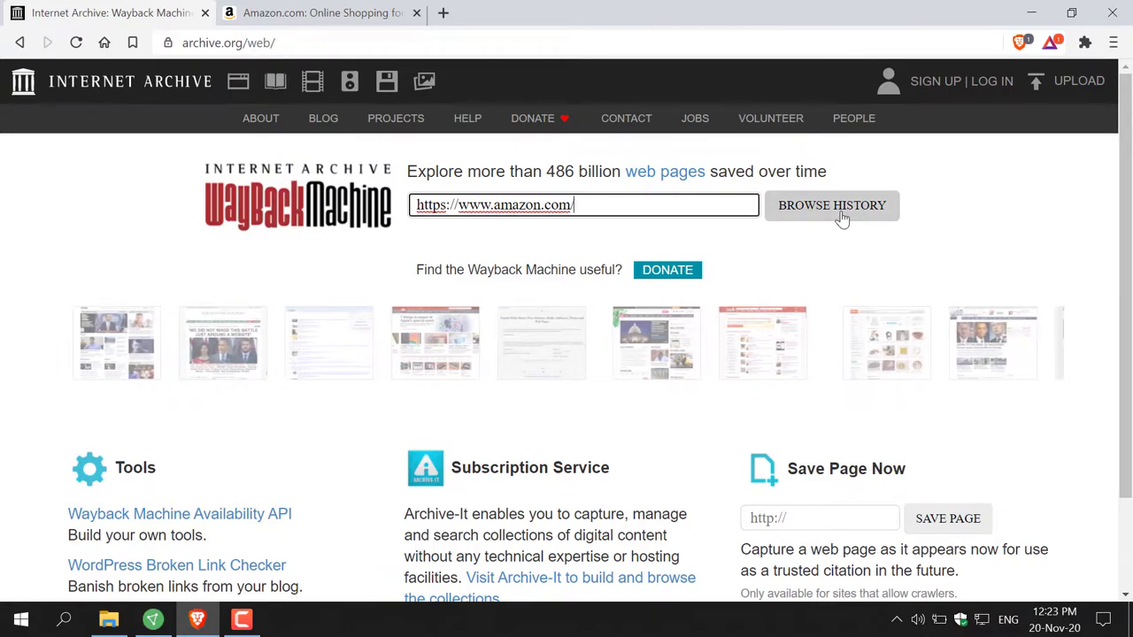
click(831, 205)
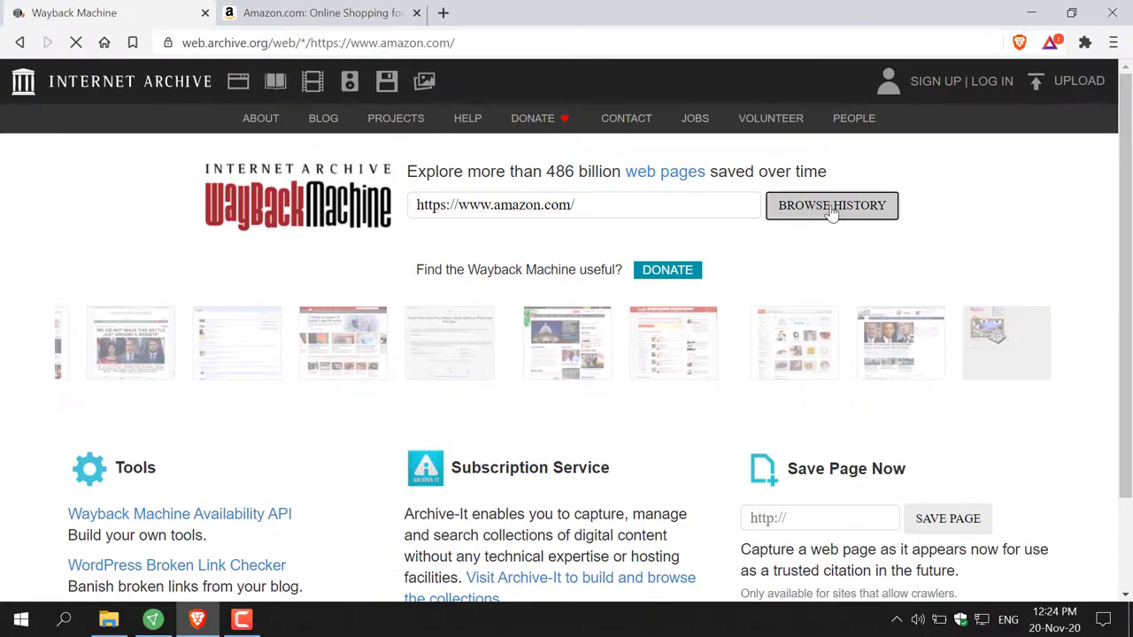
click(830, 204)
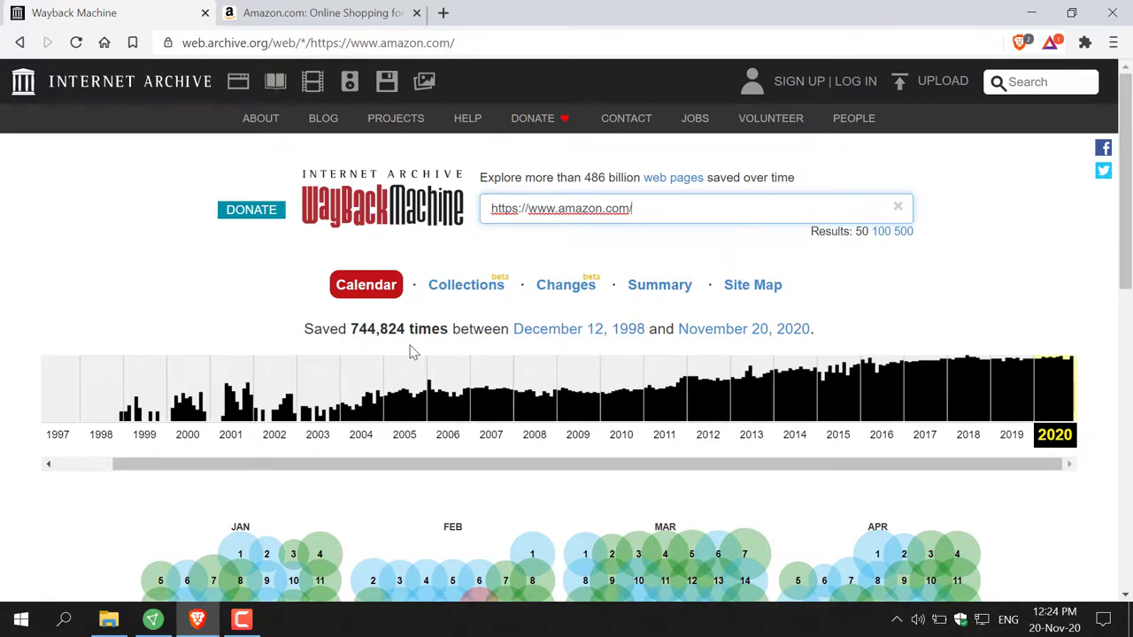
mouse_move(393, 352)
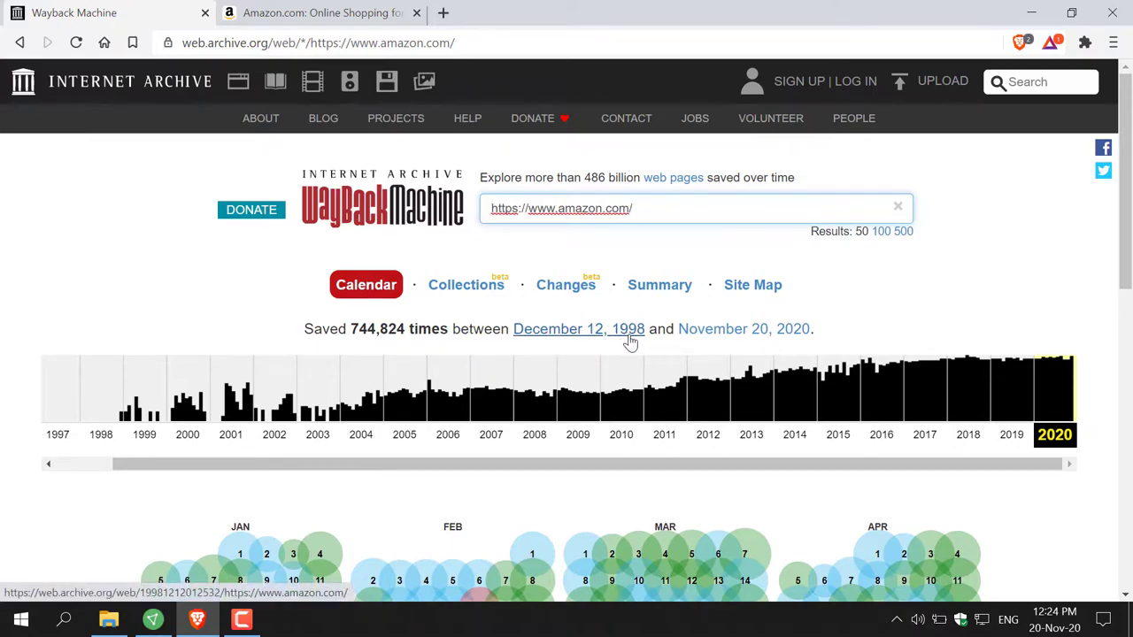
mouse_move(750, 345)
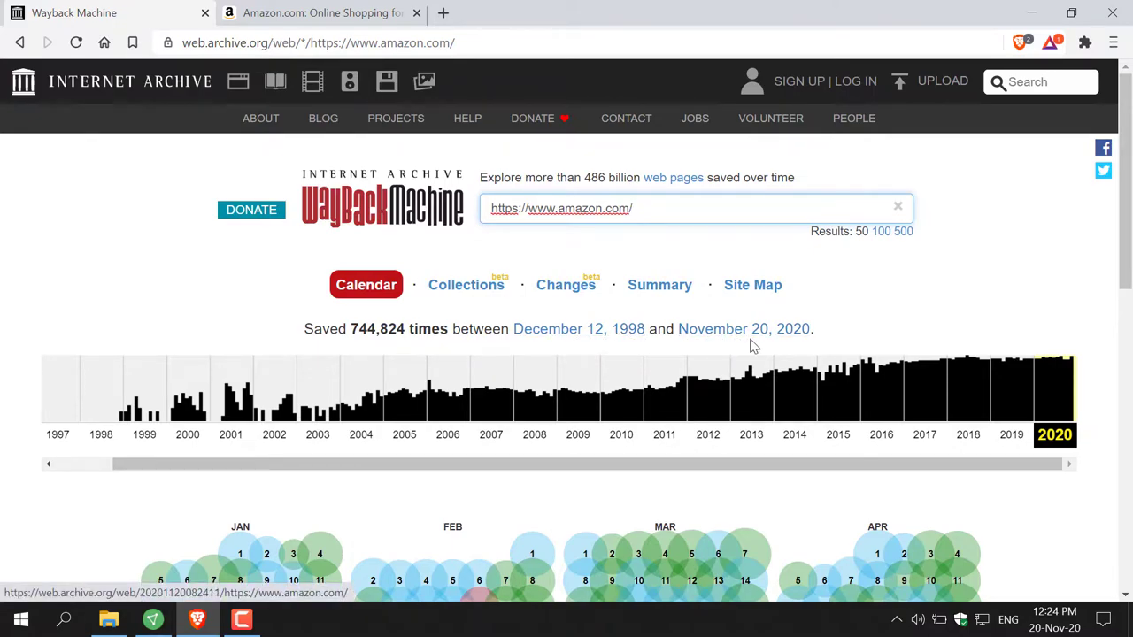
mouse_move(814, 345)
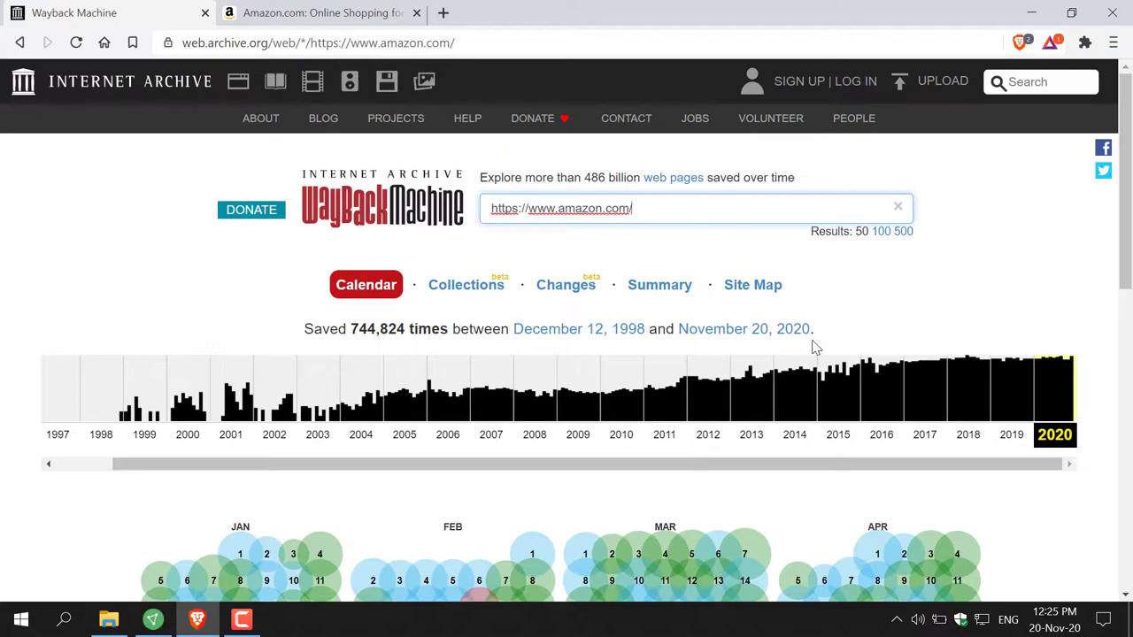
mouse_move(101, 433)
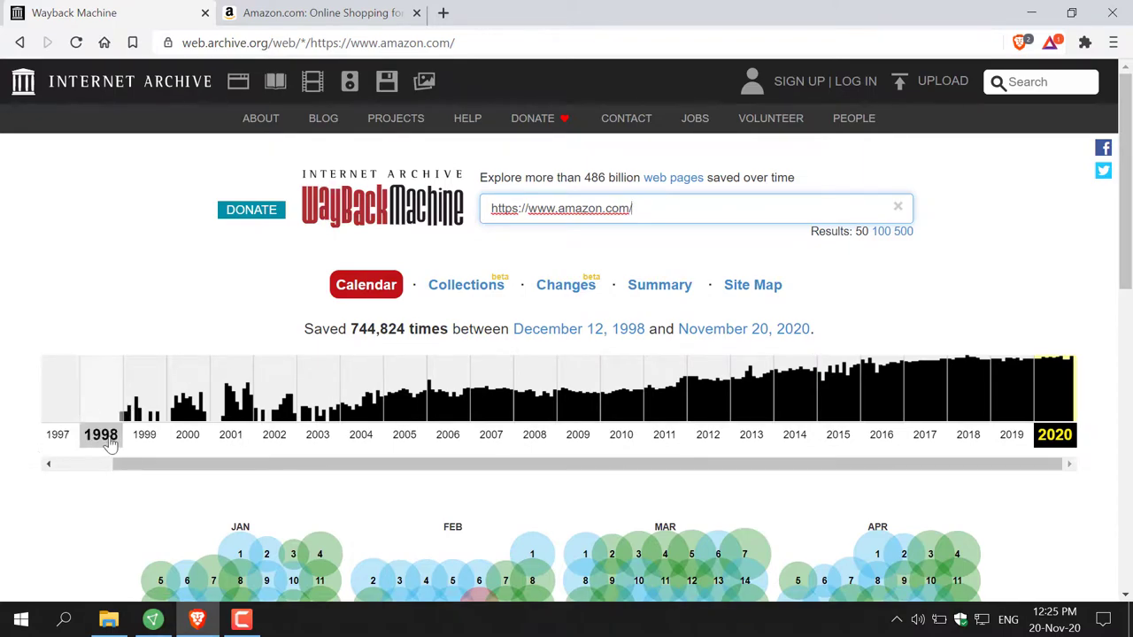
mouse_move(58, 434)
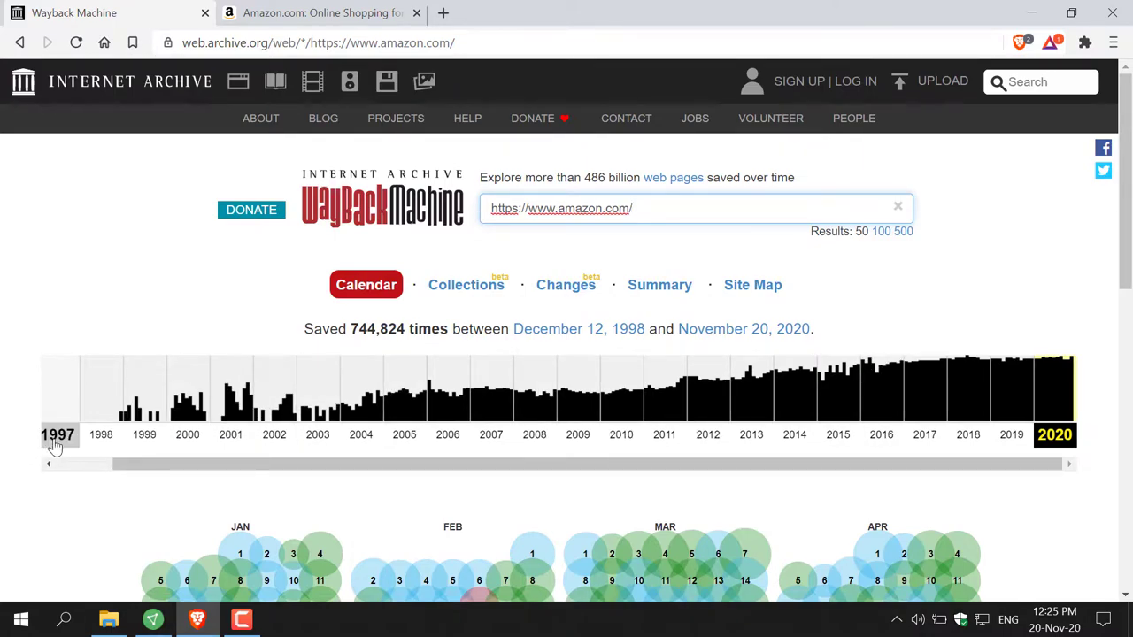
mouse_move(1095, 447)
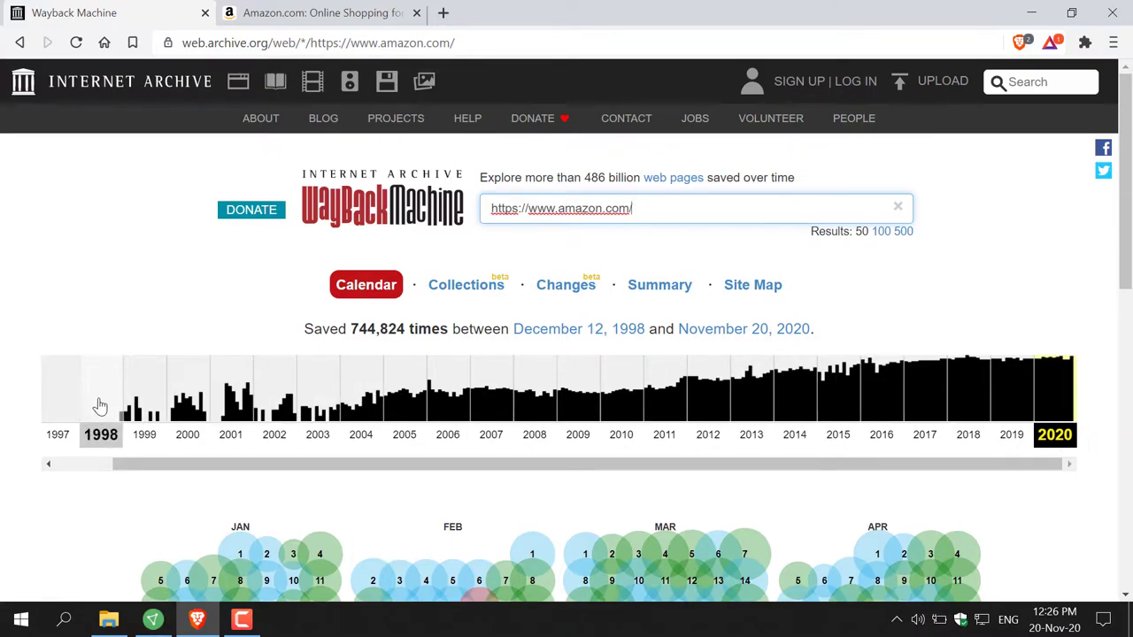
mouse_move(116, 447)
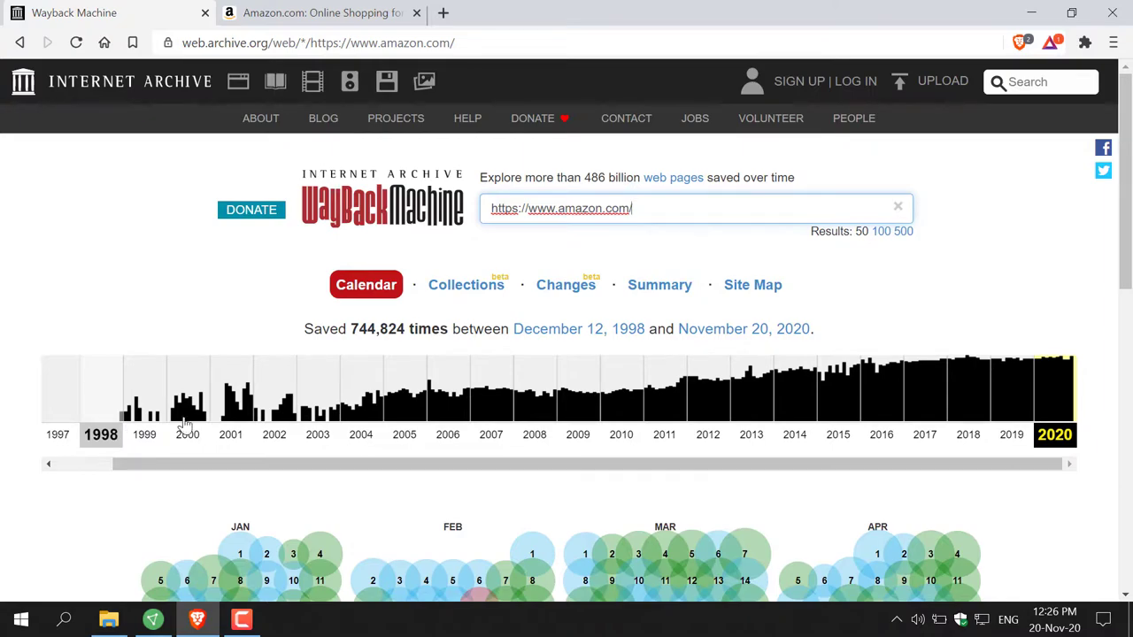
mouse_move(664, 434)
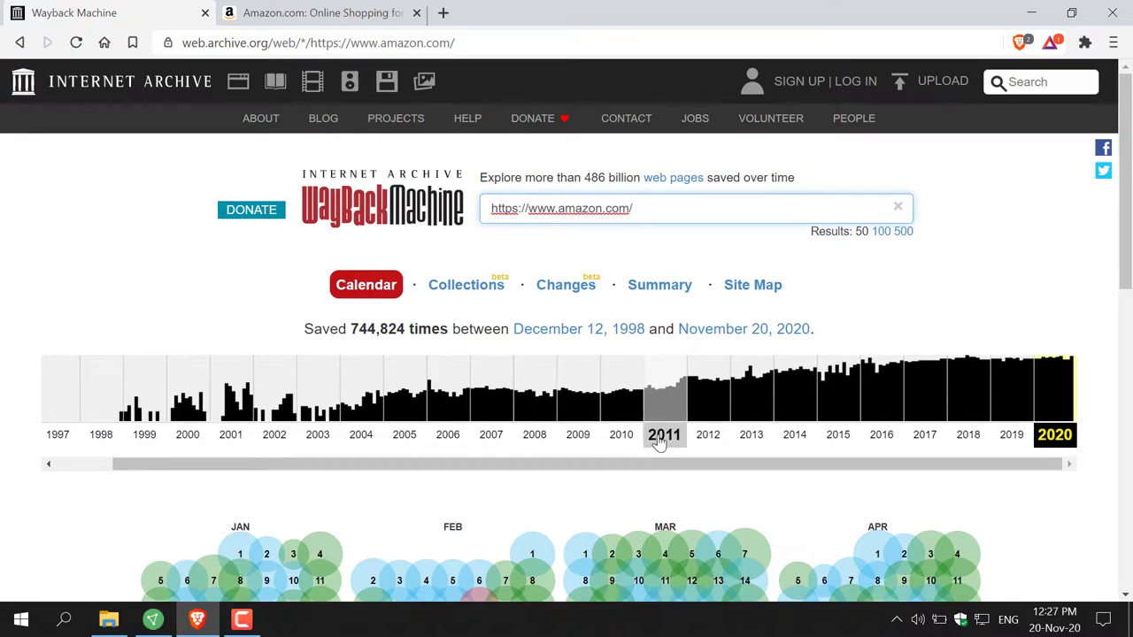
scroll(down, 3)
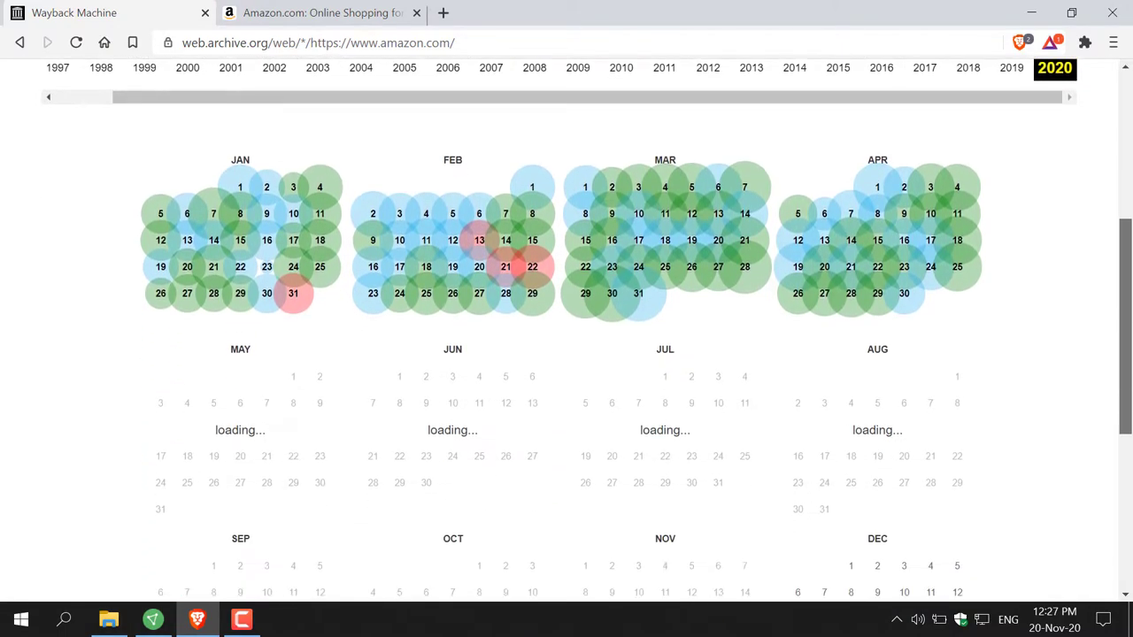
scroll(down, 3)
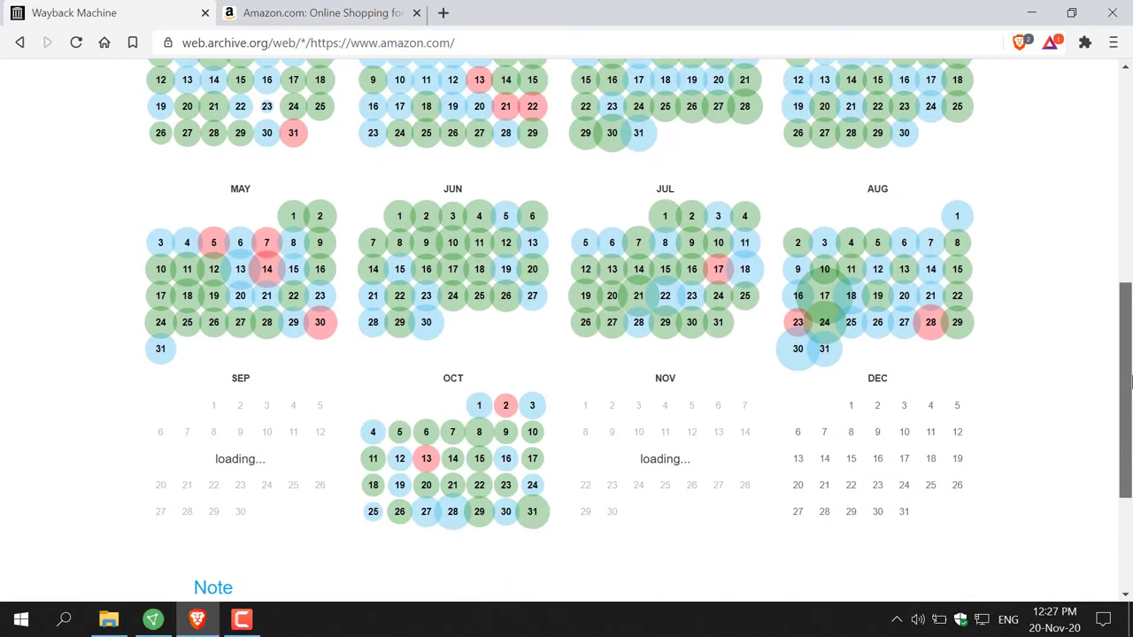
scroll(up, 3)
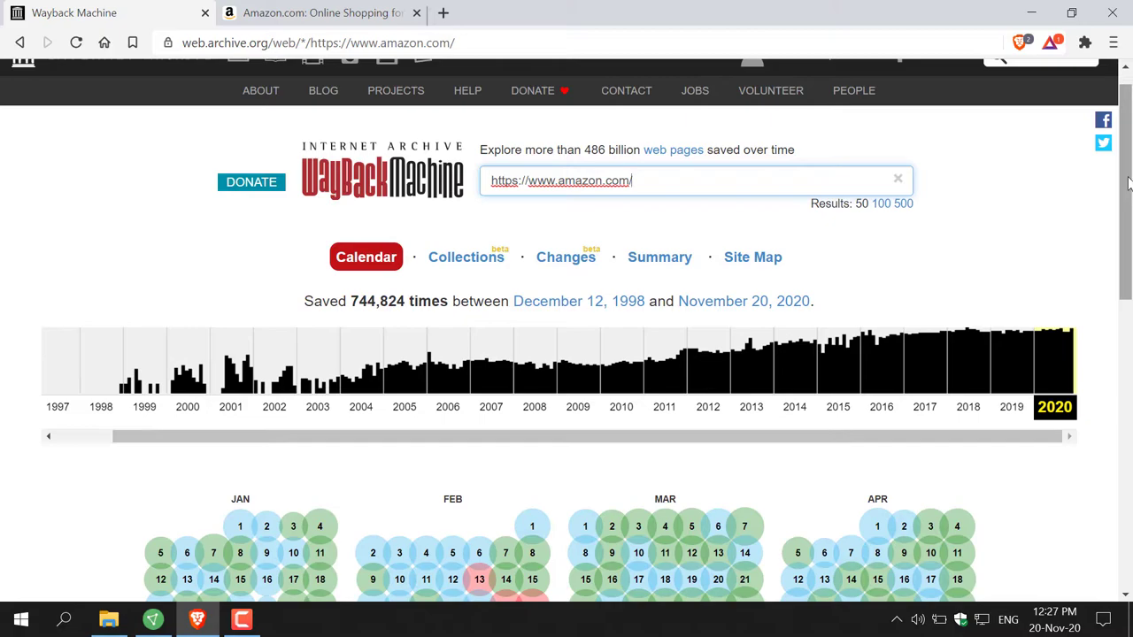
mouse_move(694, 291)
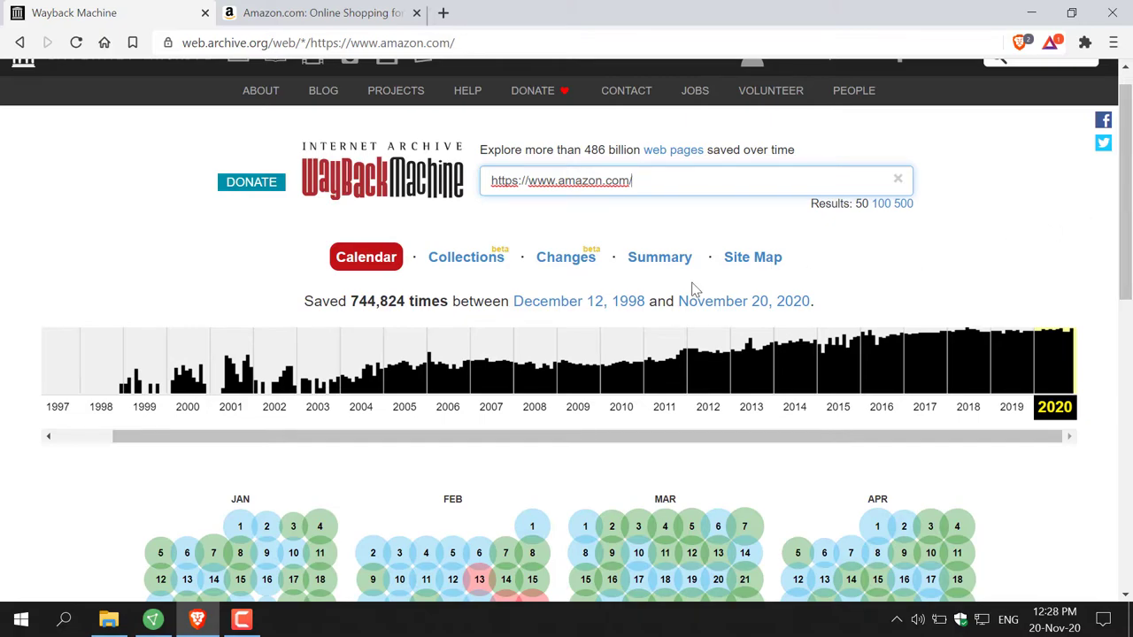
mouse_move(187, 390)
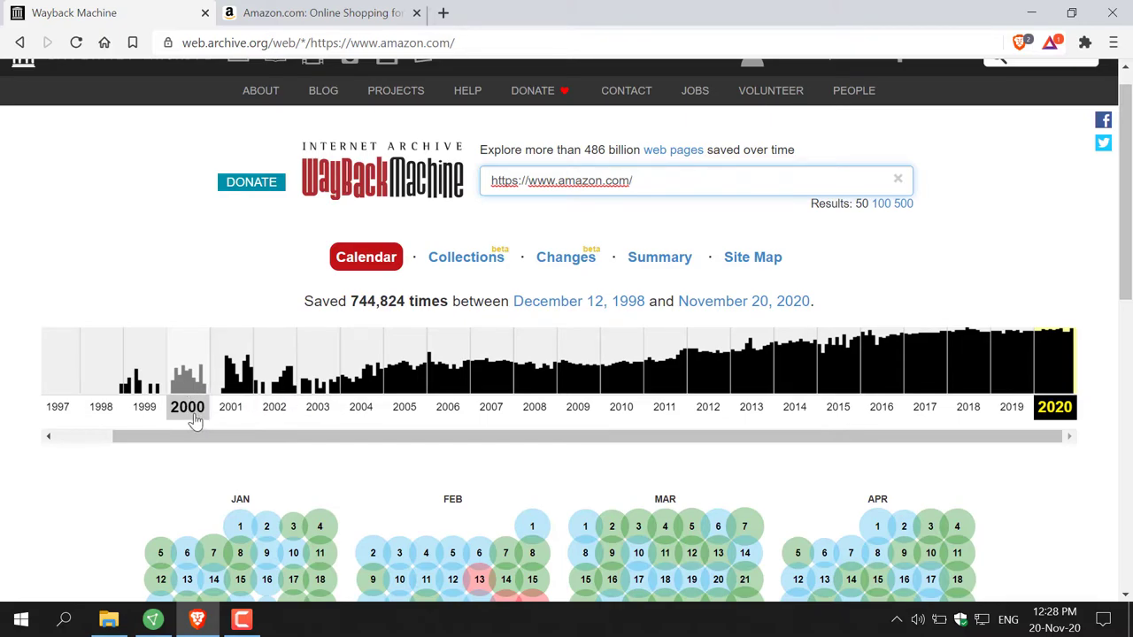
mouse_move(194, 367)
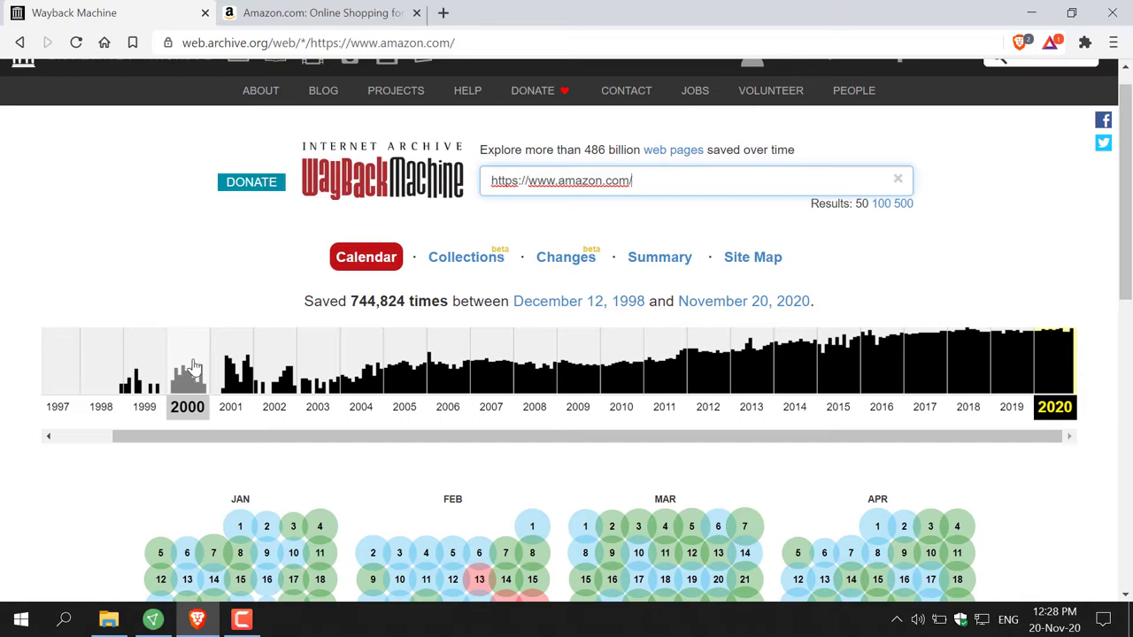
mouse_move(190, 368)
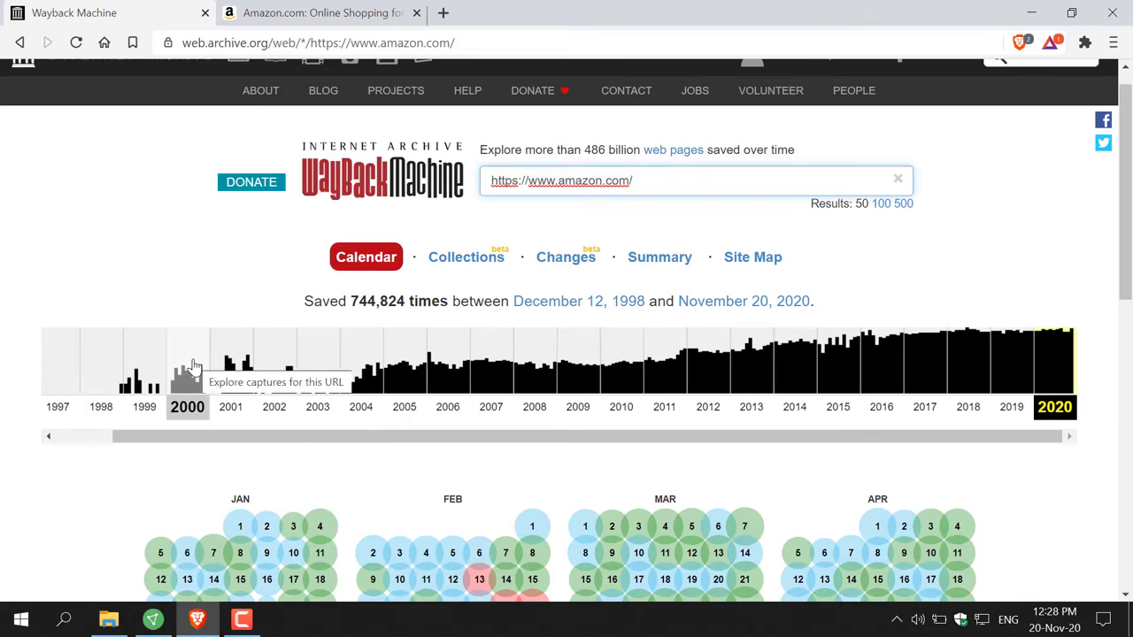
- Pick 2000 on the timeline and scroll through amazon.com's monthly capture calendar
click(187, 363)
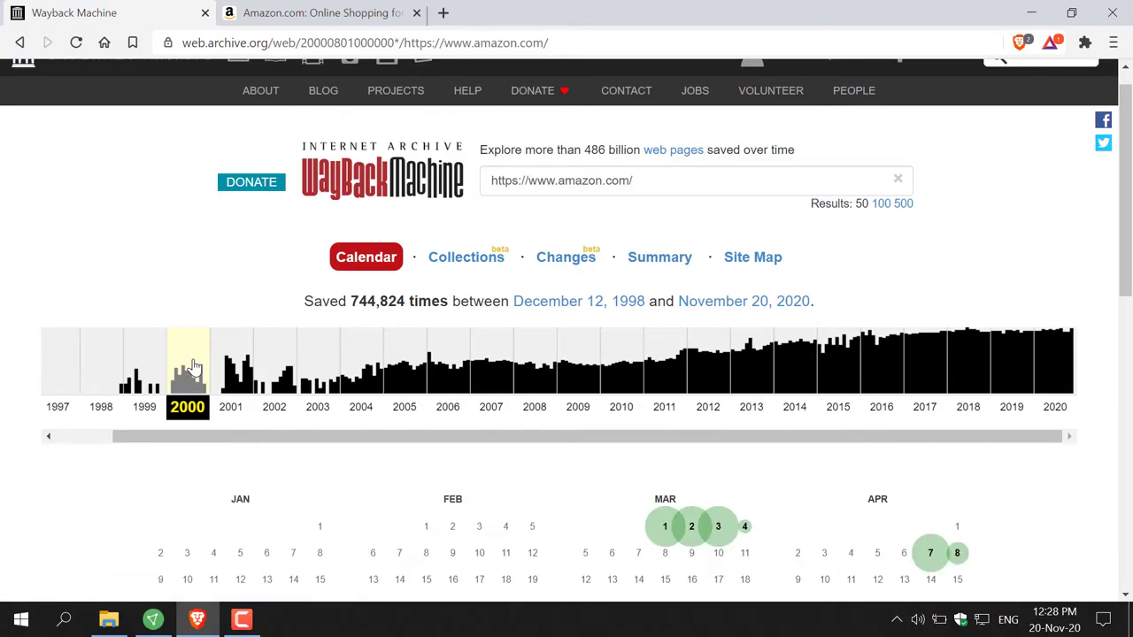
scroll(down, 3)
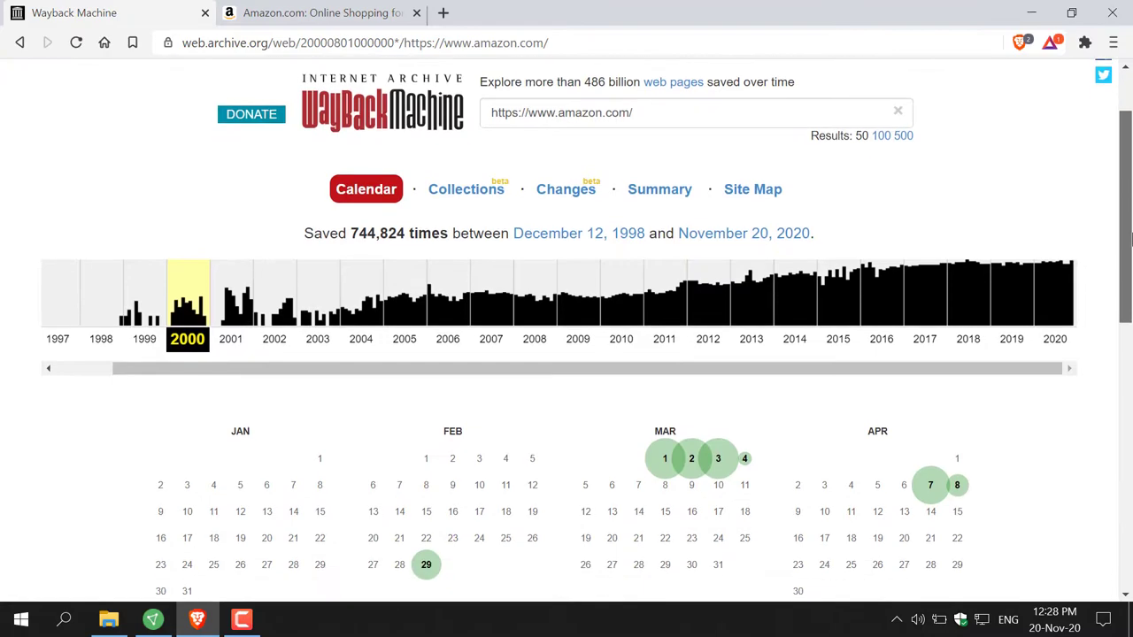
scroll(down, 3)
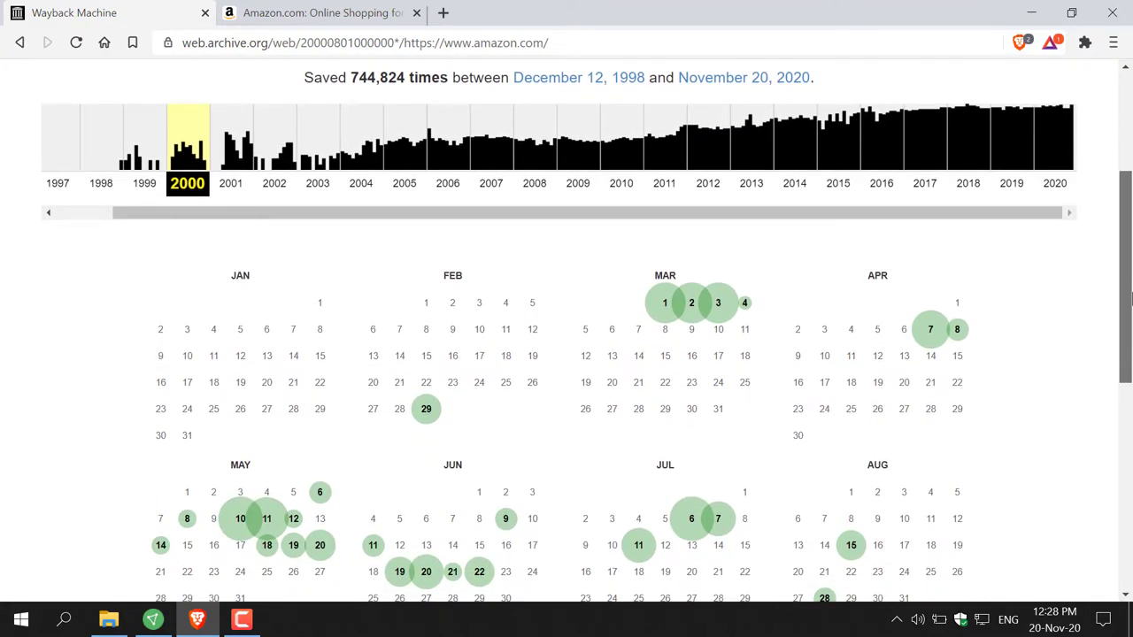
scroll(down, 3)
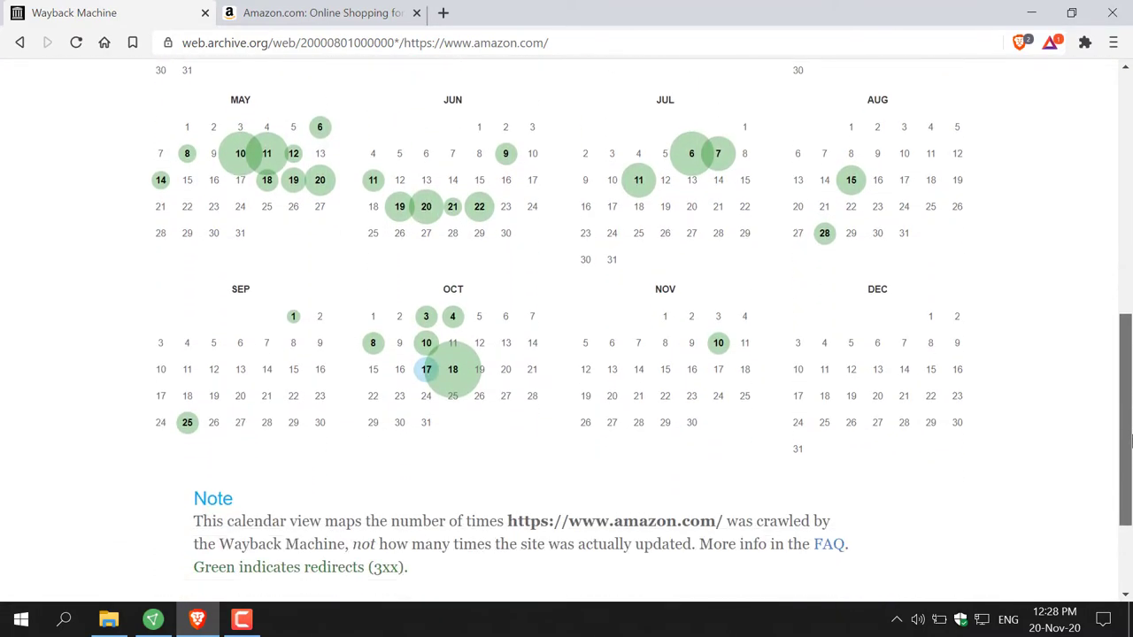
scroll(up, 3)
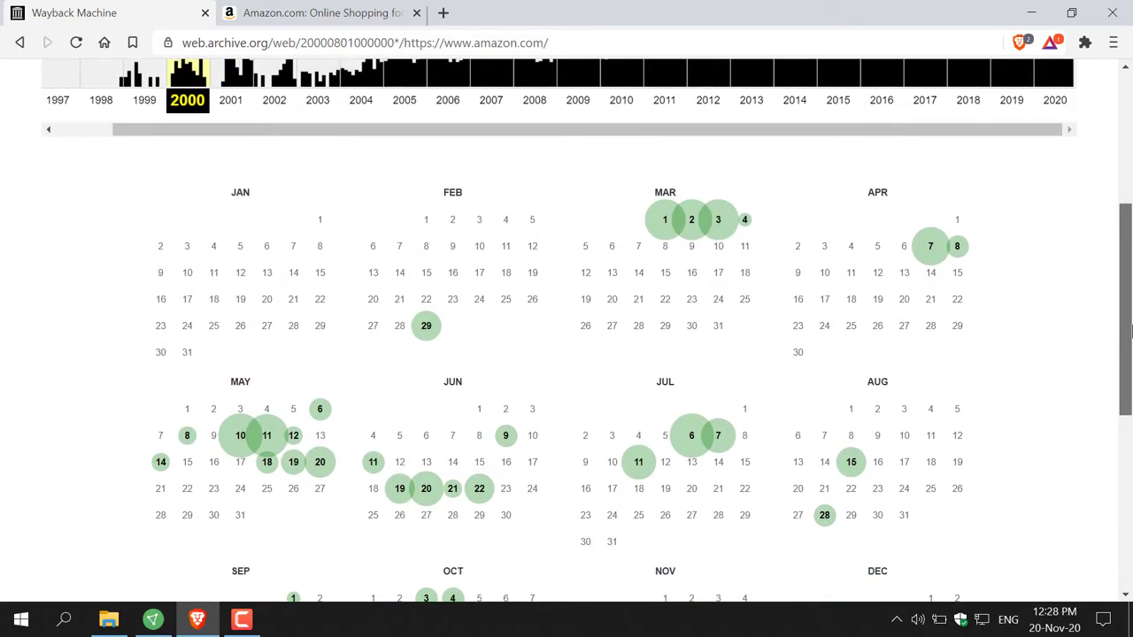
scroll(down, 3)
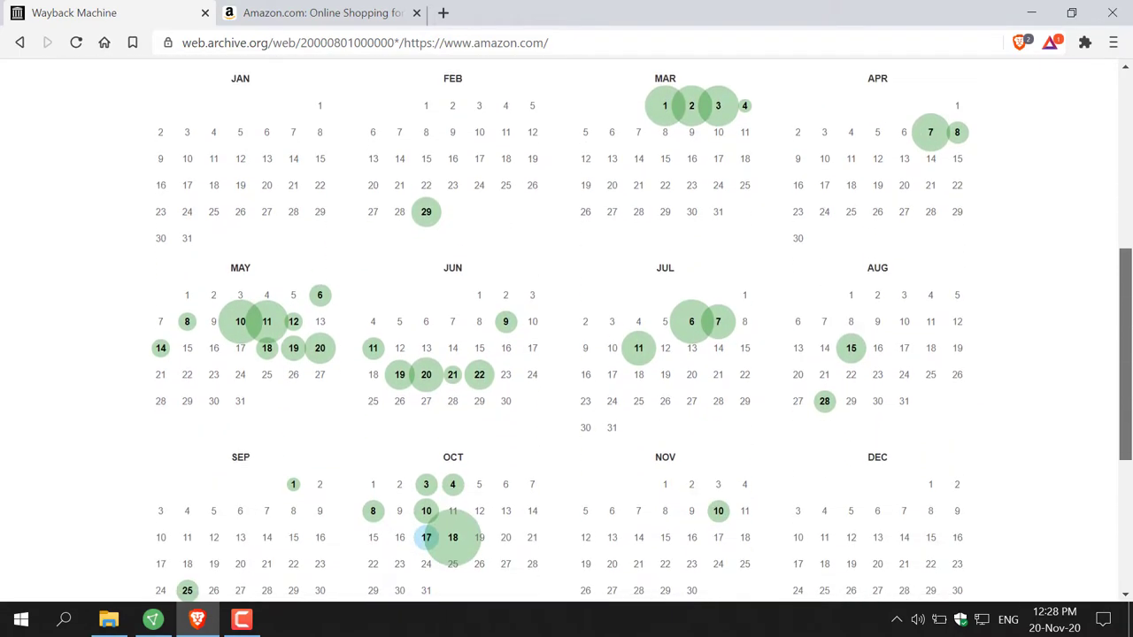
scroll(down, 3)
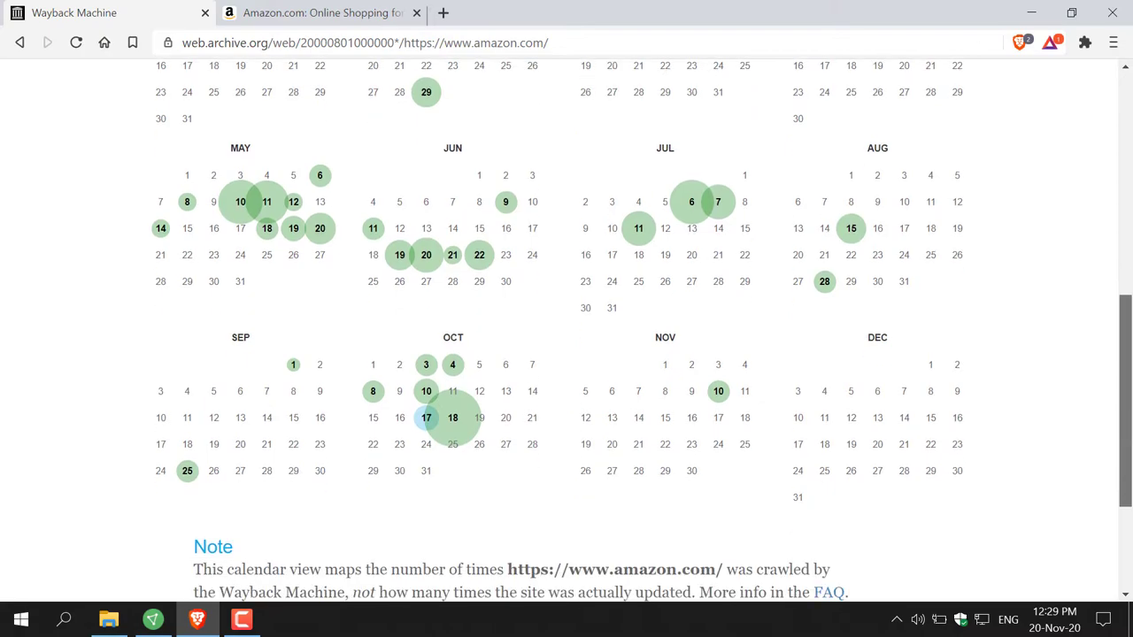
scroll(up, 3)
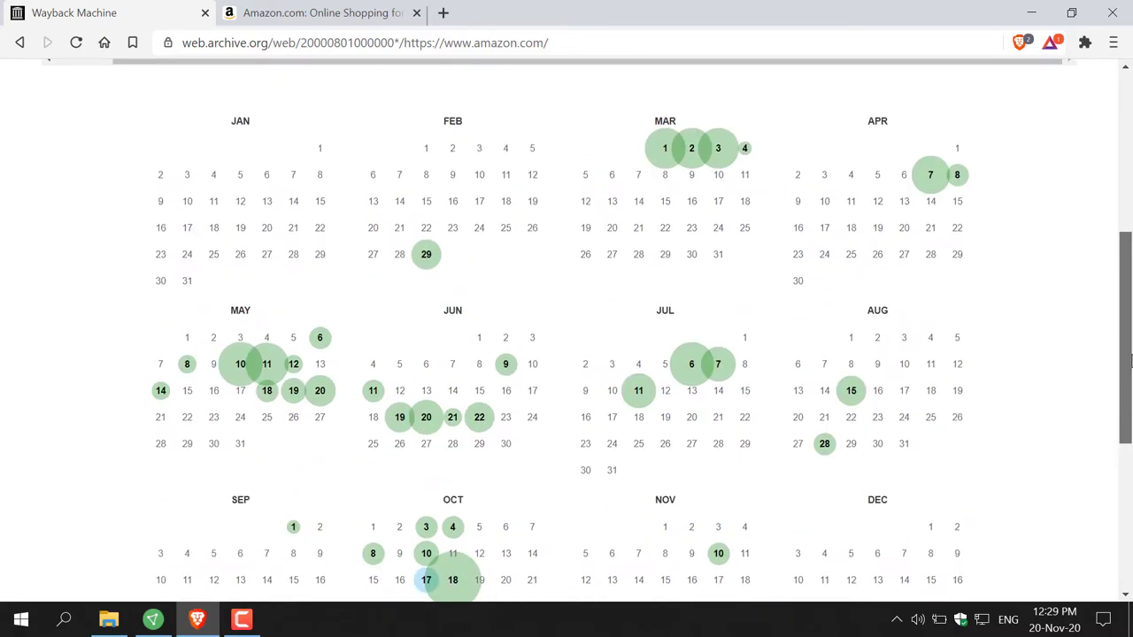
scroll(down, 3)
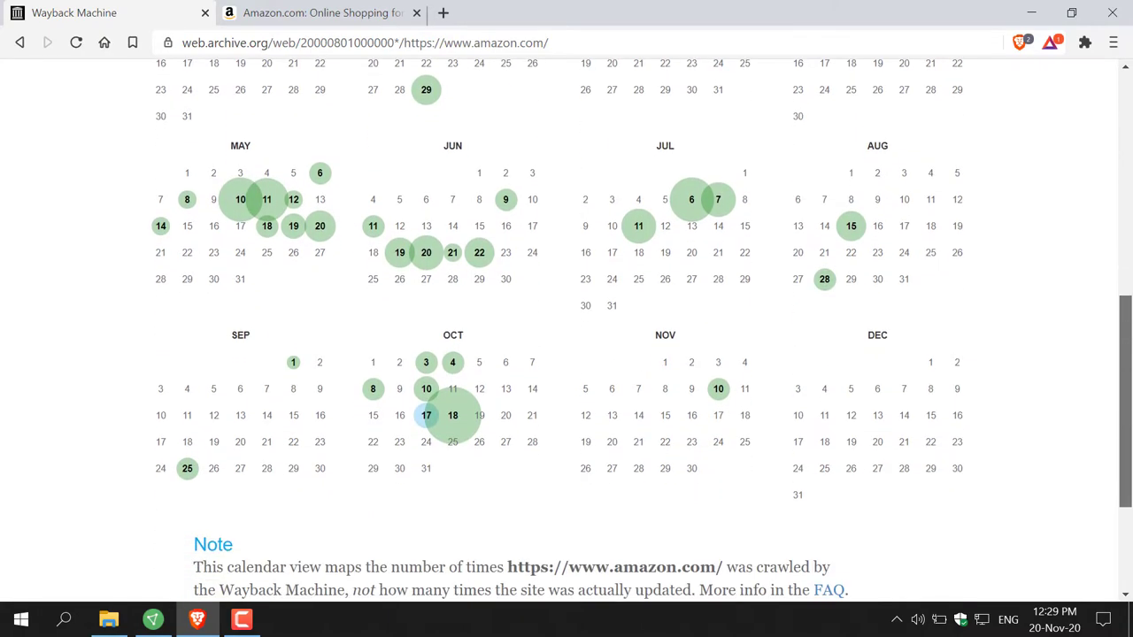
scroll(up, 3)
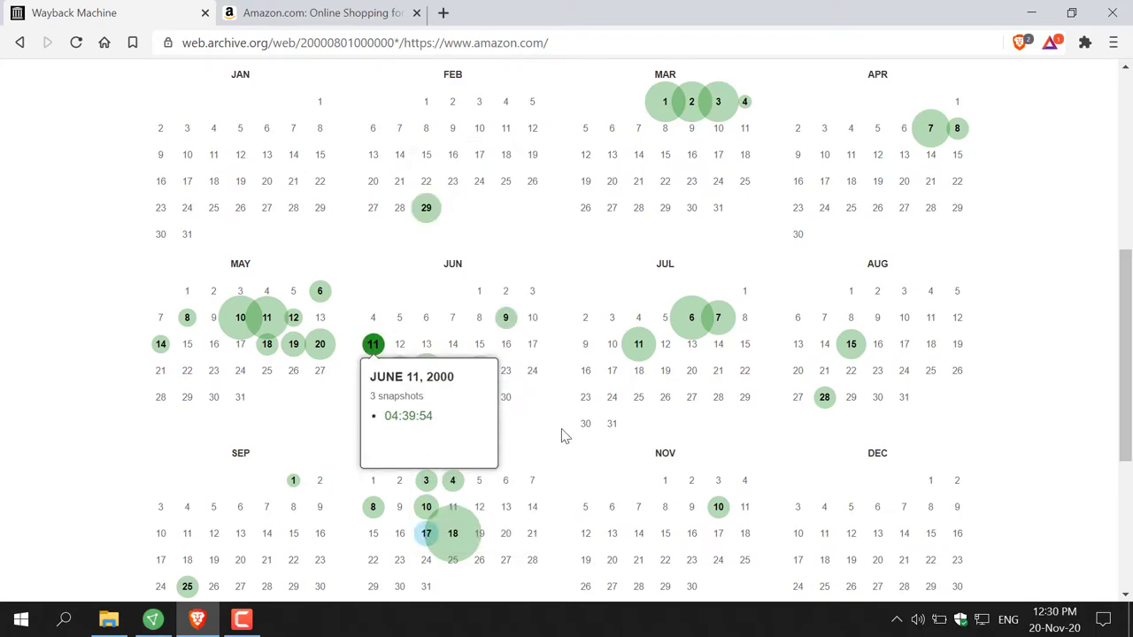
mouse_move(566, 435)
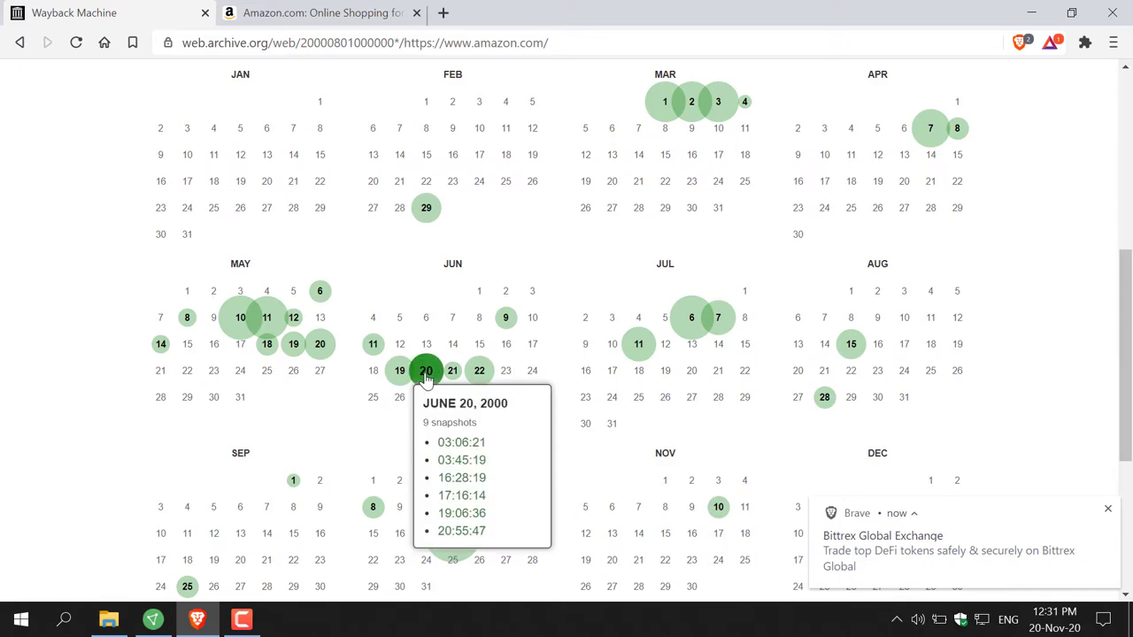
mouse_move(494, 420)
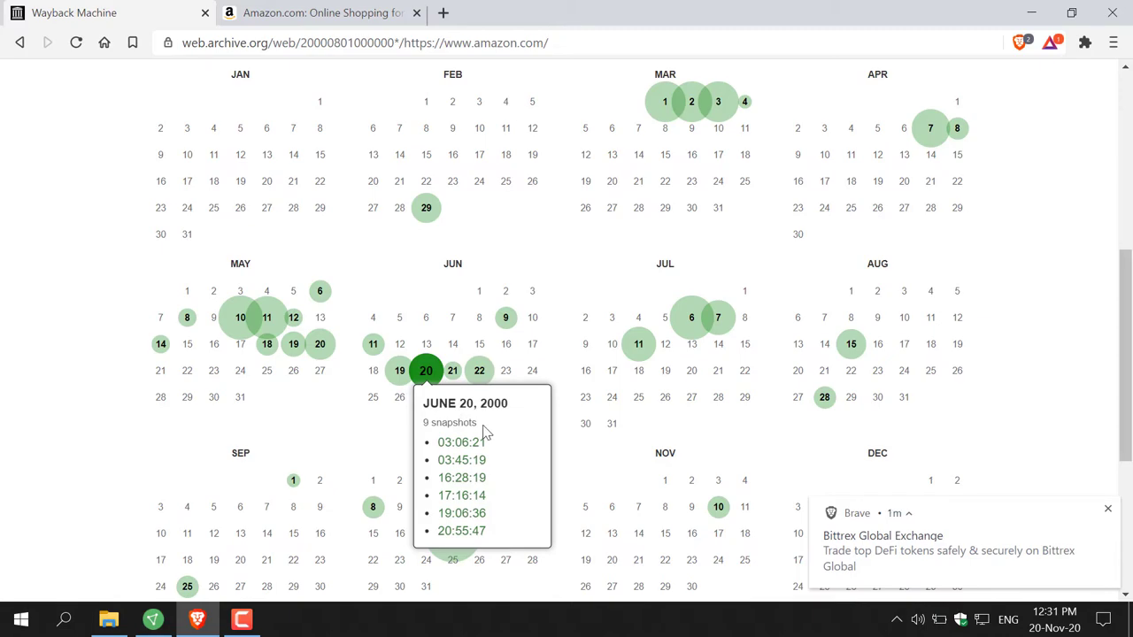
mouse_move(462, 441)
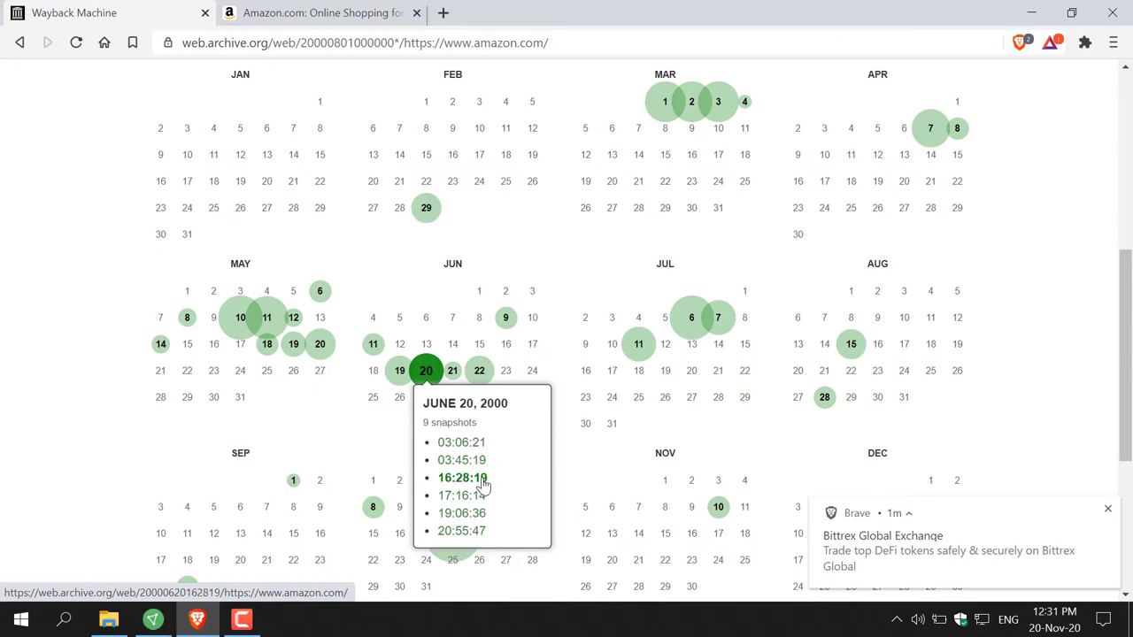
mouse_move(485, 522)
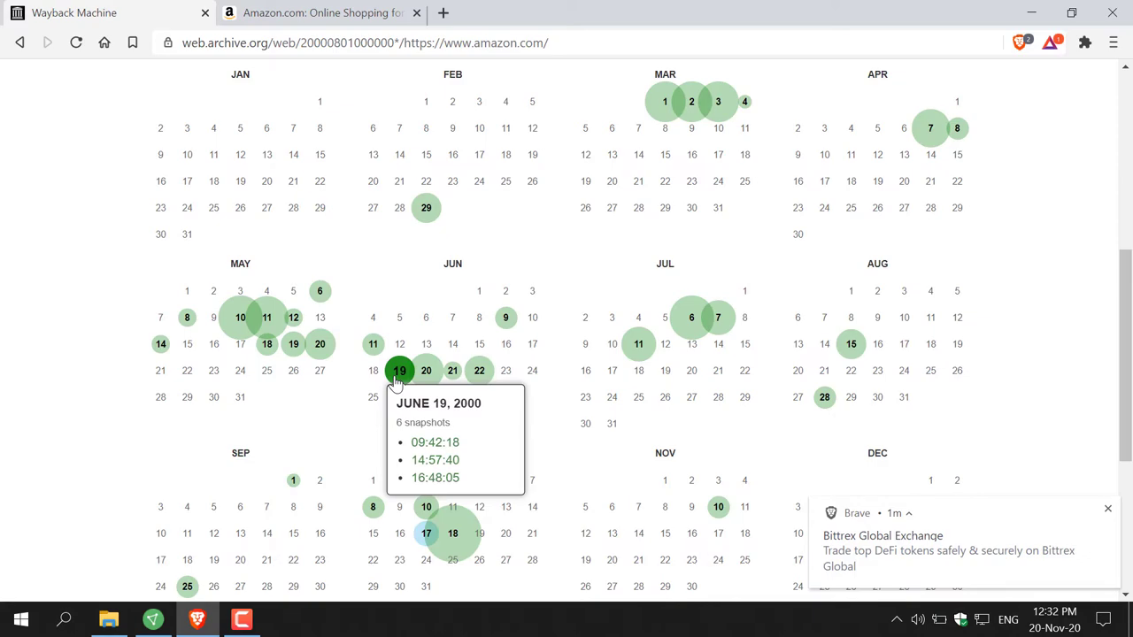
mouse_move(459, 433)
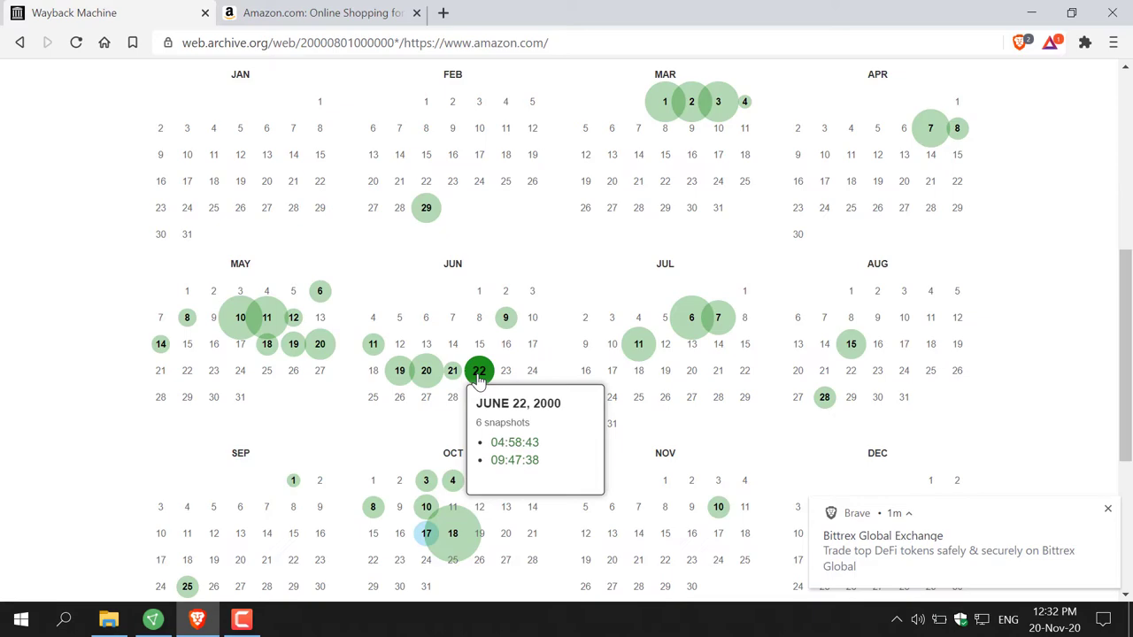
- Open June 22, 2000's snapshot list, showing captures at 04:58:43 and 09:47:38
click(1107, 509)
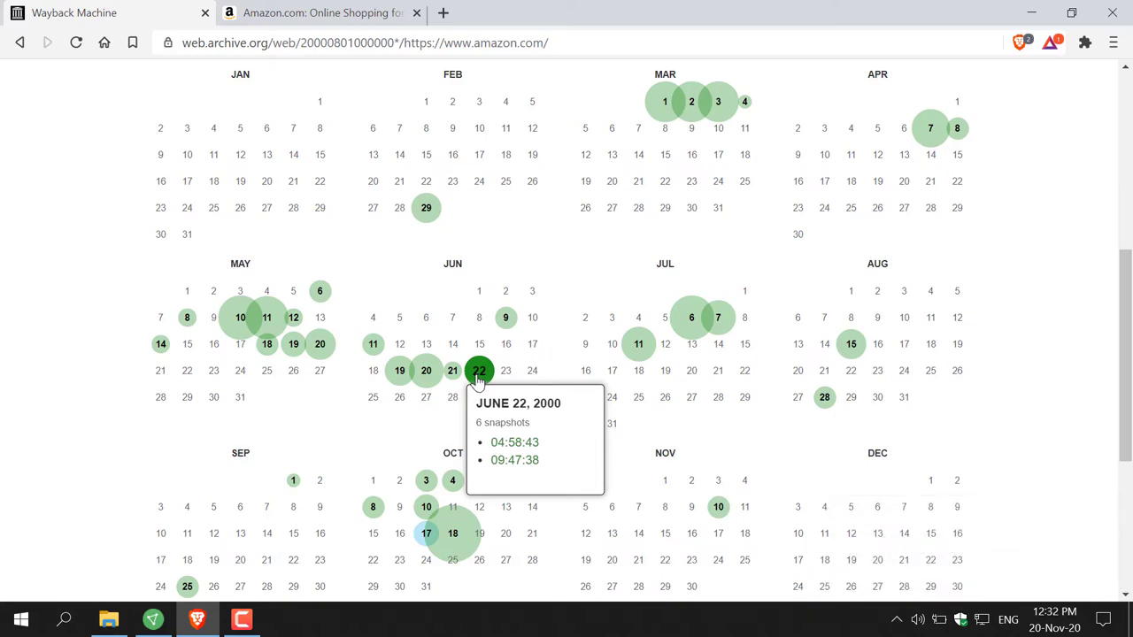
mouse_move(507, 396)
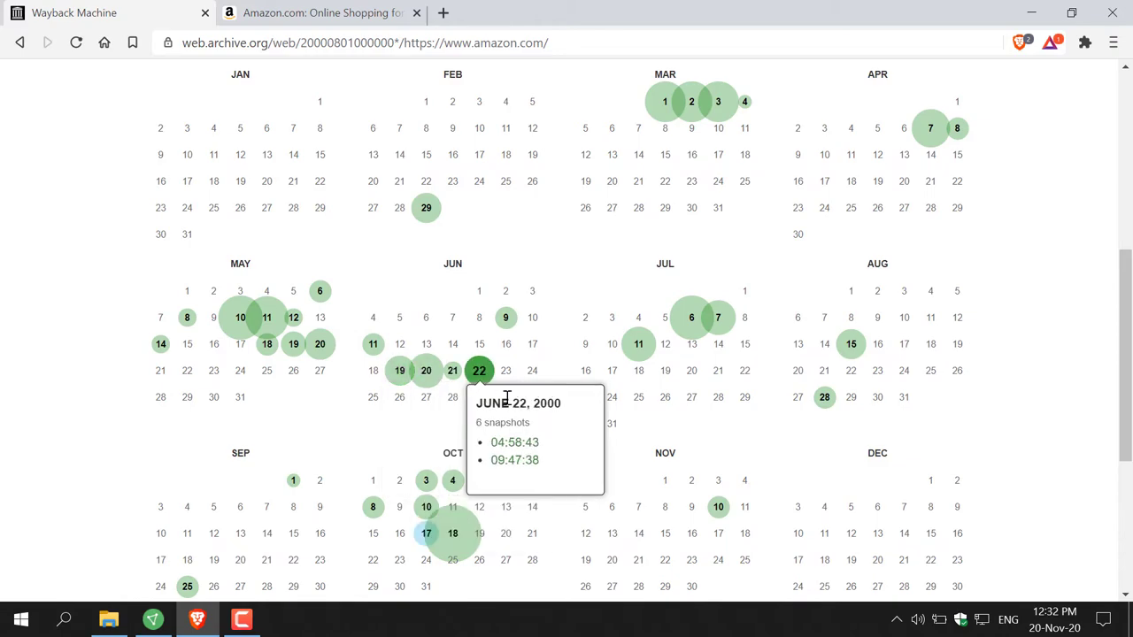
mouse_move(397, 436)
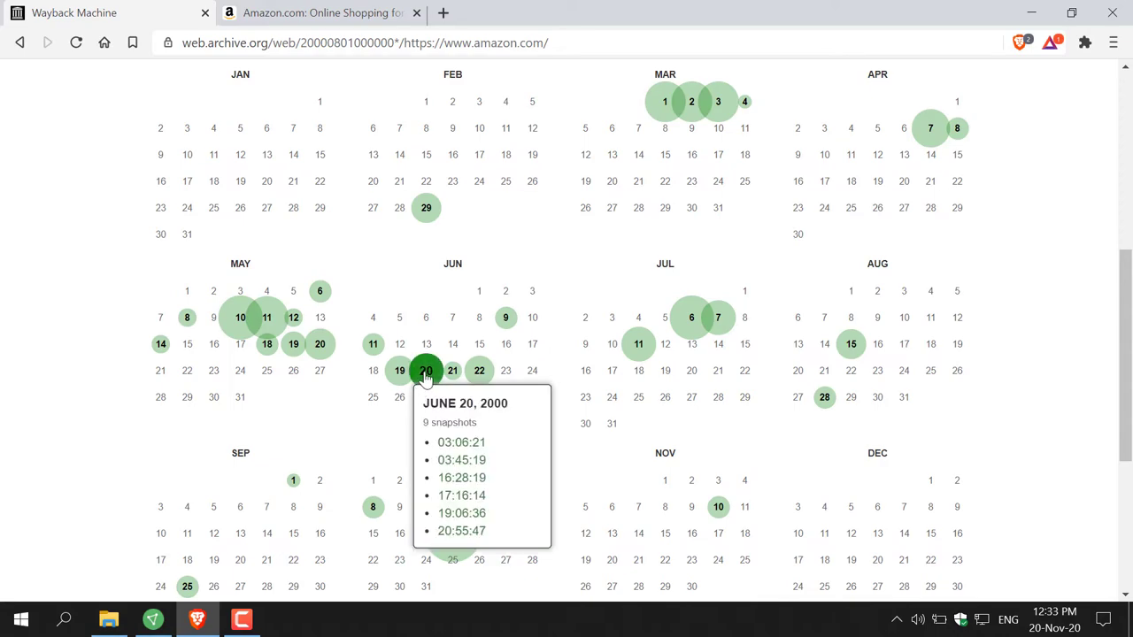
mouse_move(518, 453)
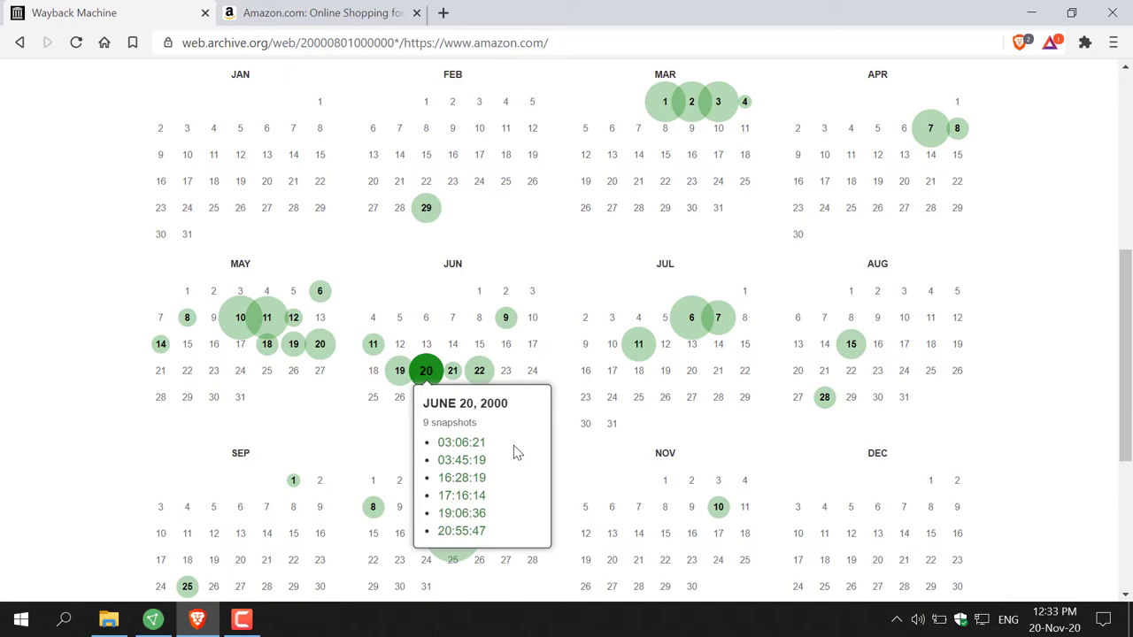
mouse_move(461, 477)
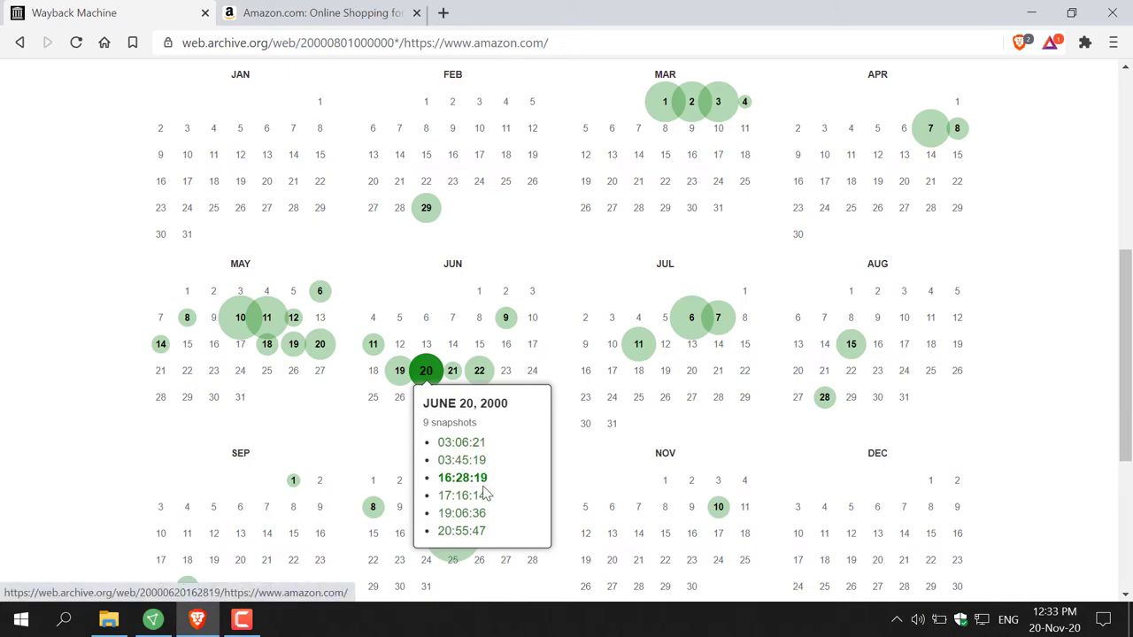
mouse_move(462, 530)
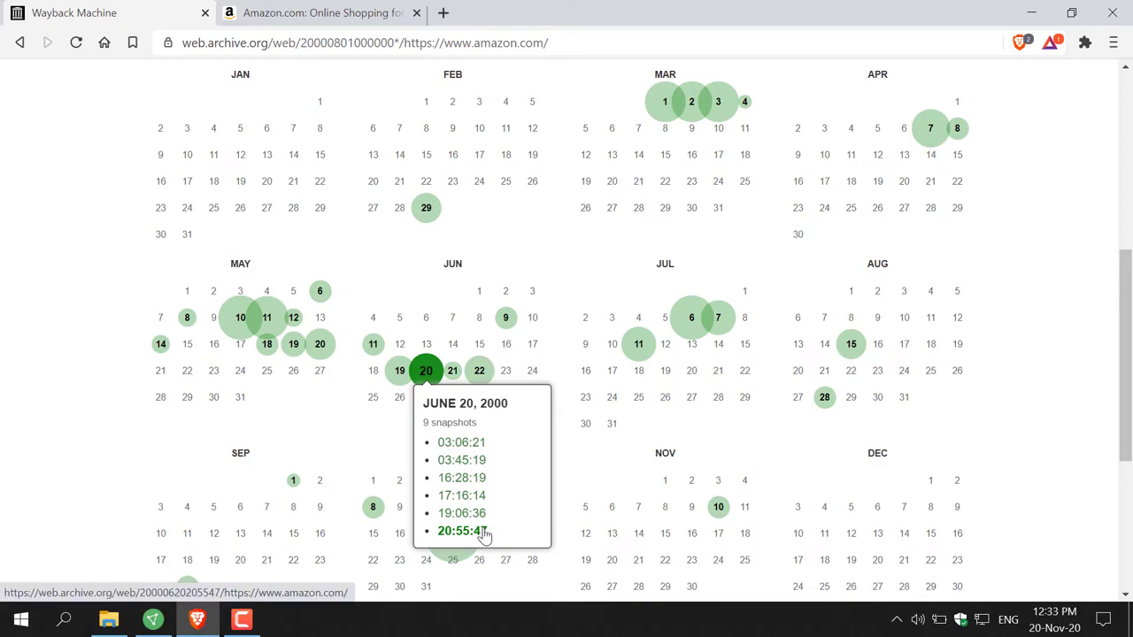
mouse_move(532, 460)
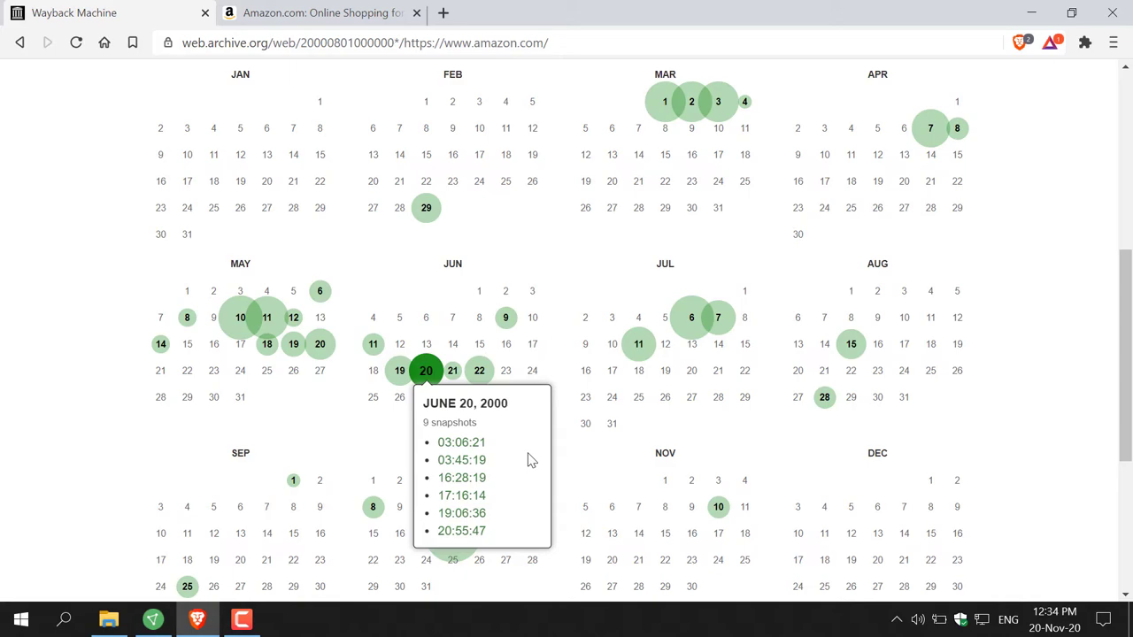
mouse_move(496, 480)
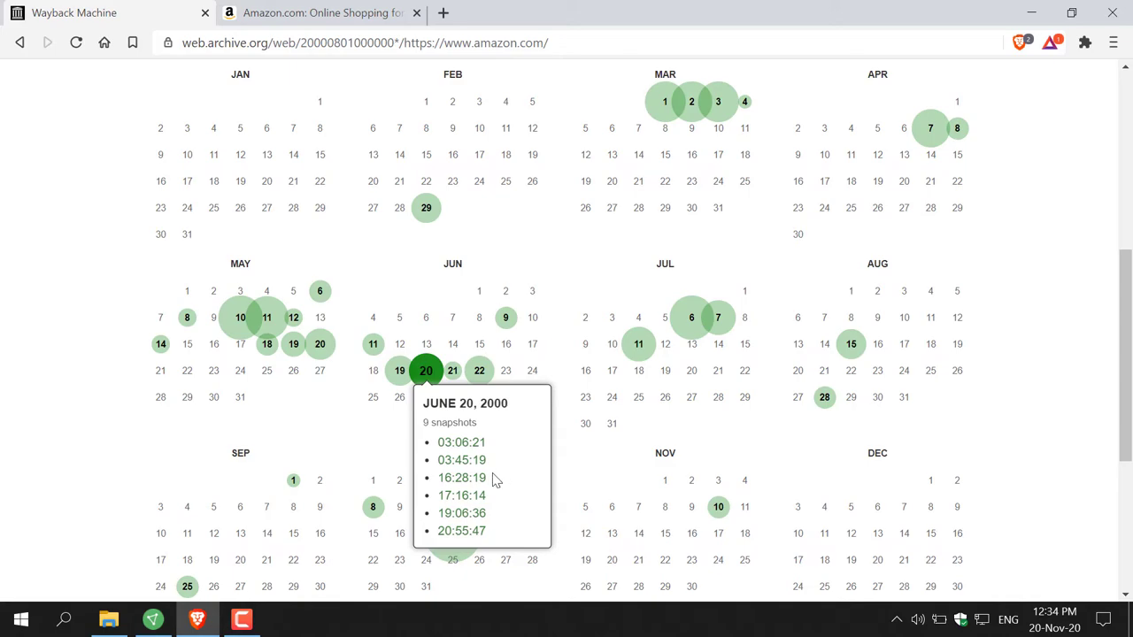
mouse_move(461, 477)
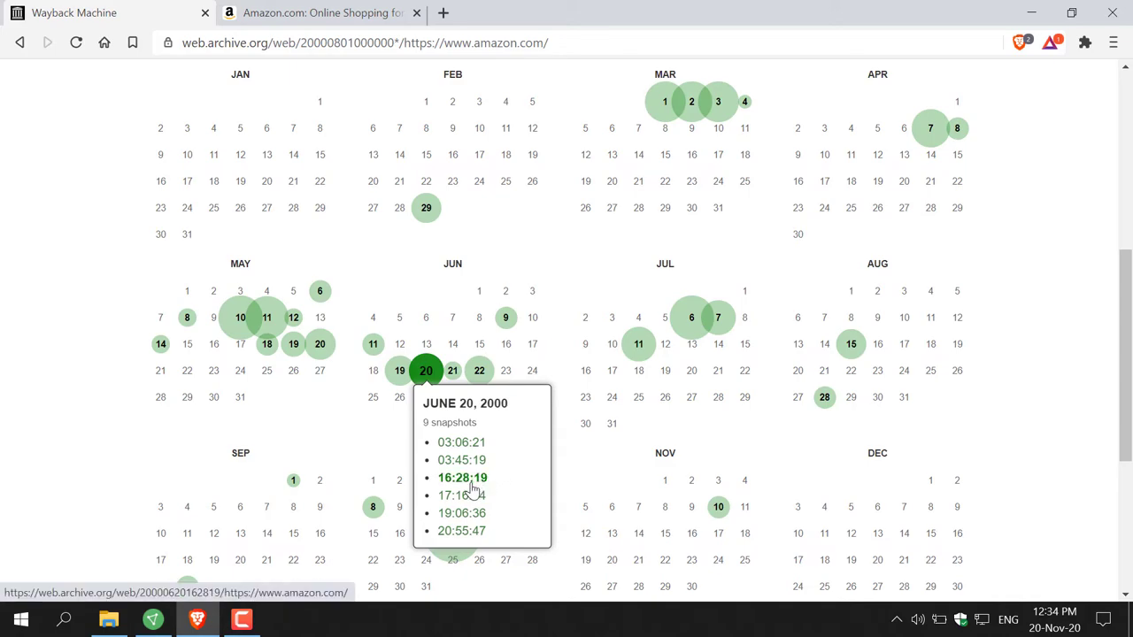
- Load the 16:28:19 capture of amazon.com from June 20, 2000
click(462, 477)
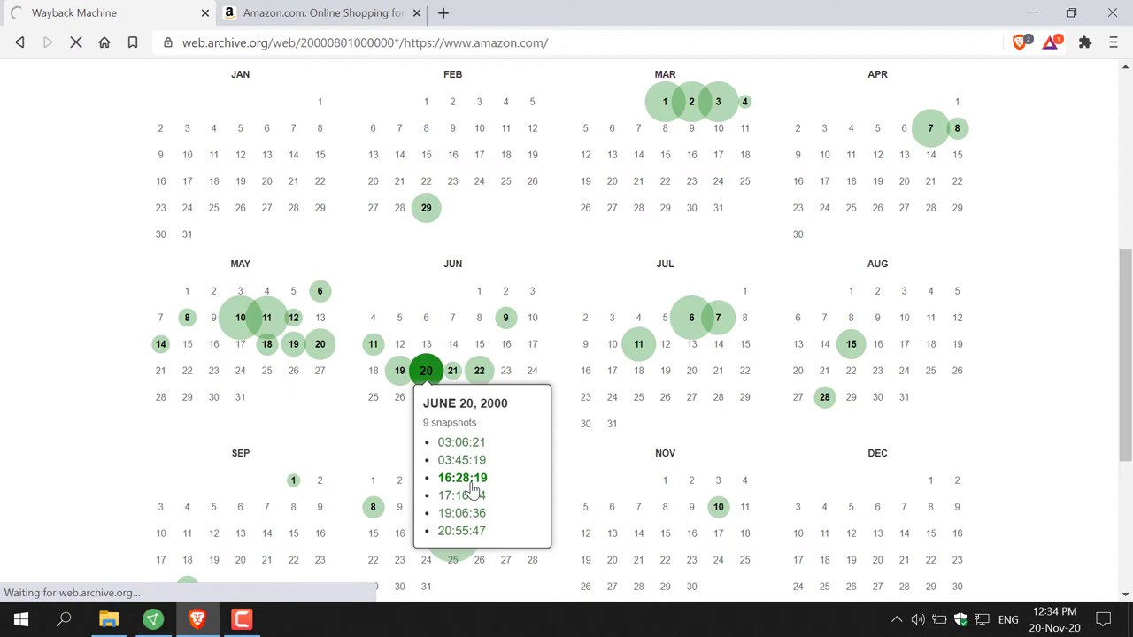
click(462, 477)
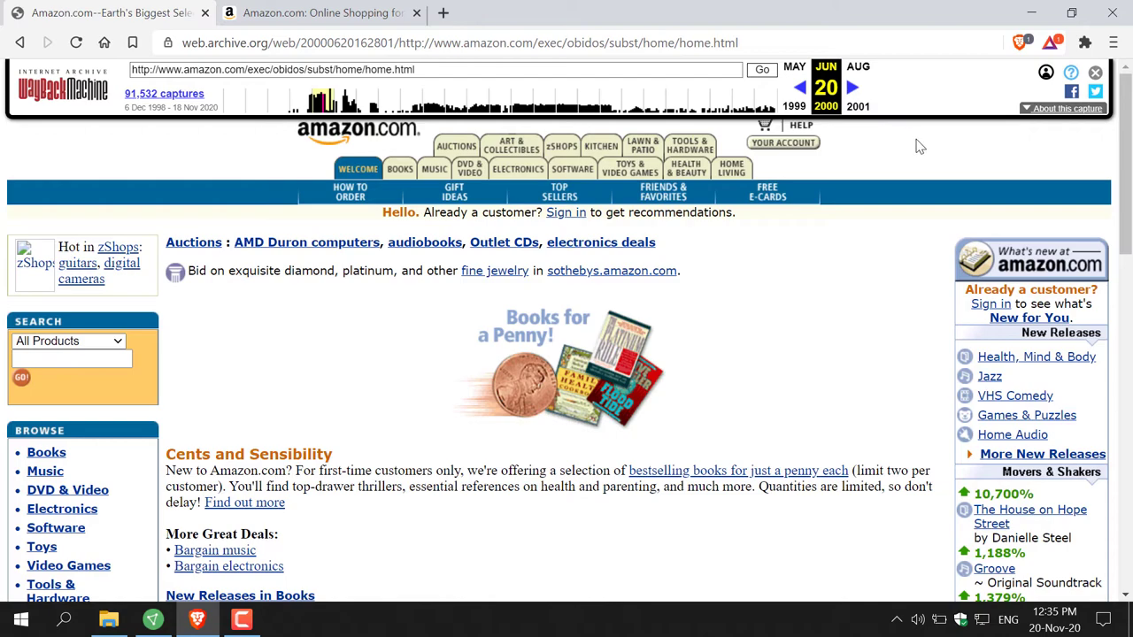
mouse_move(826, 86)
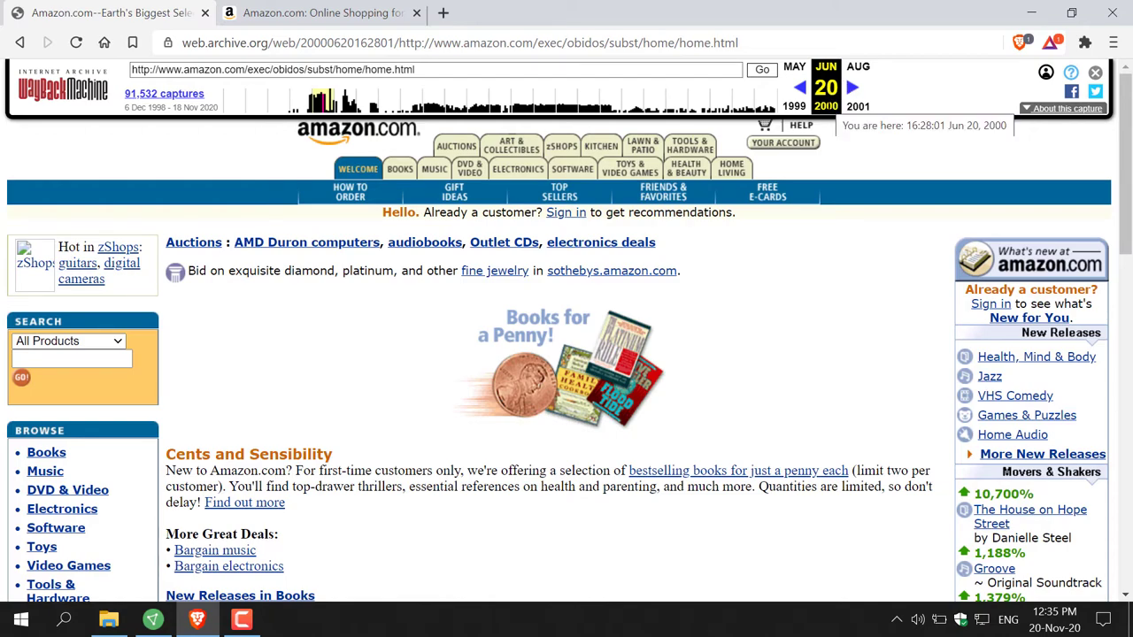
mouse_move(905, 143)
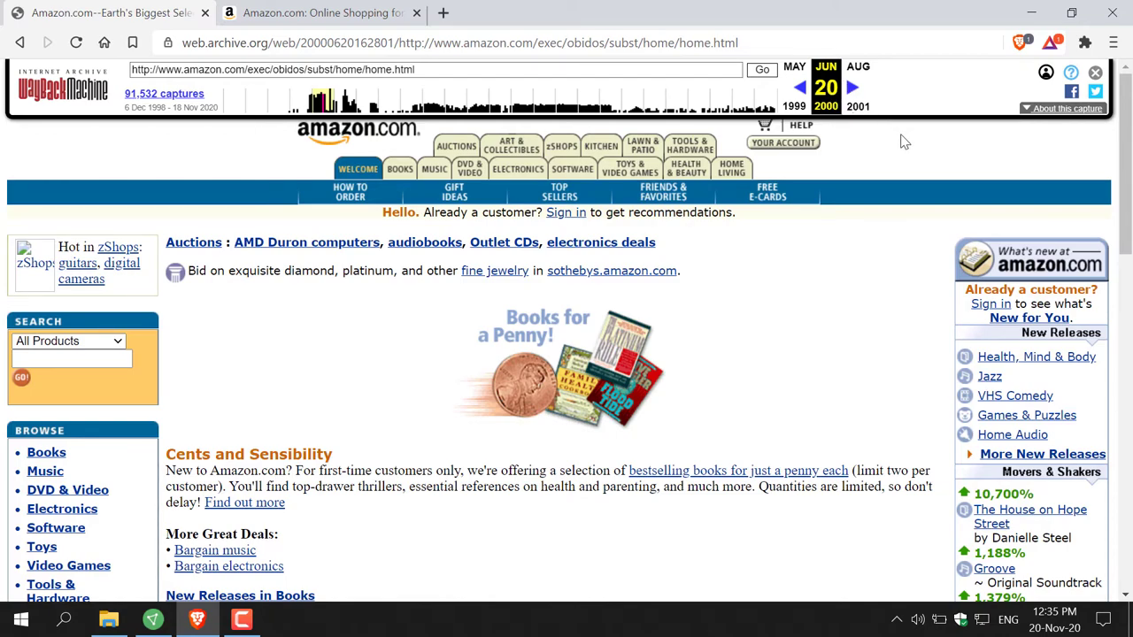
mouse_move(899, 136)
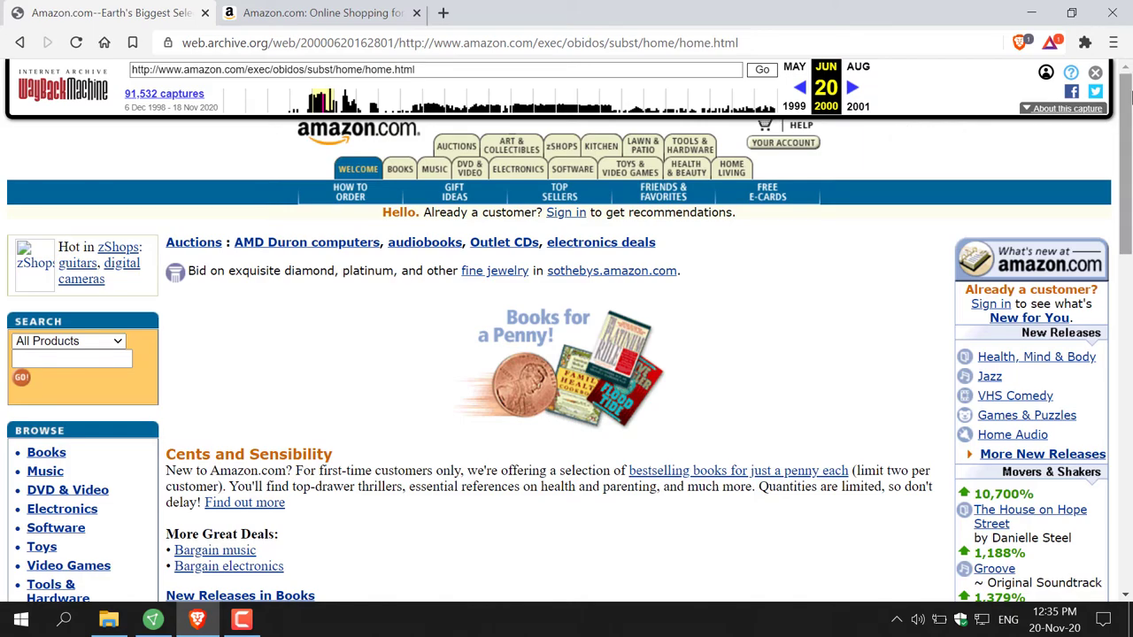
scroll(down, 3)
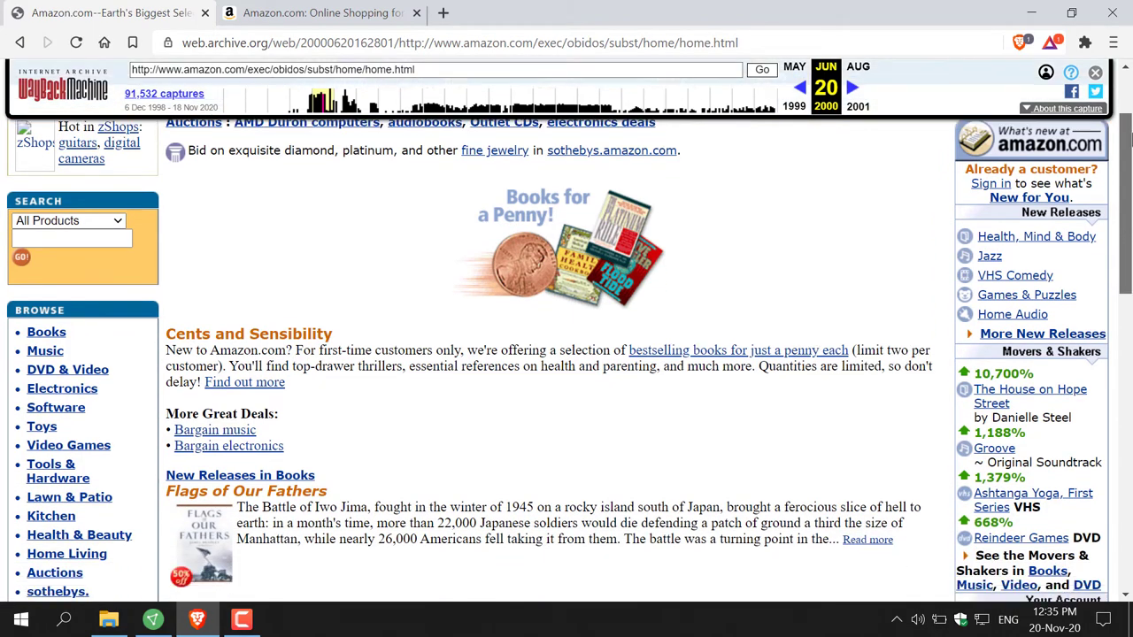
scroll(down, 3)
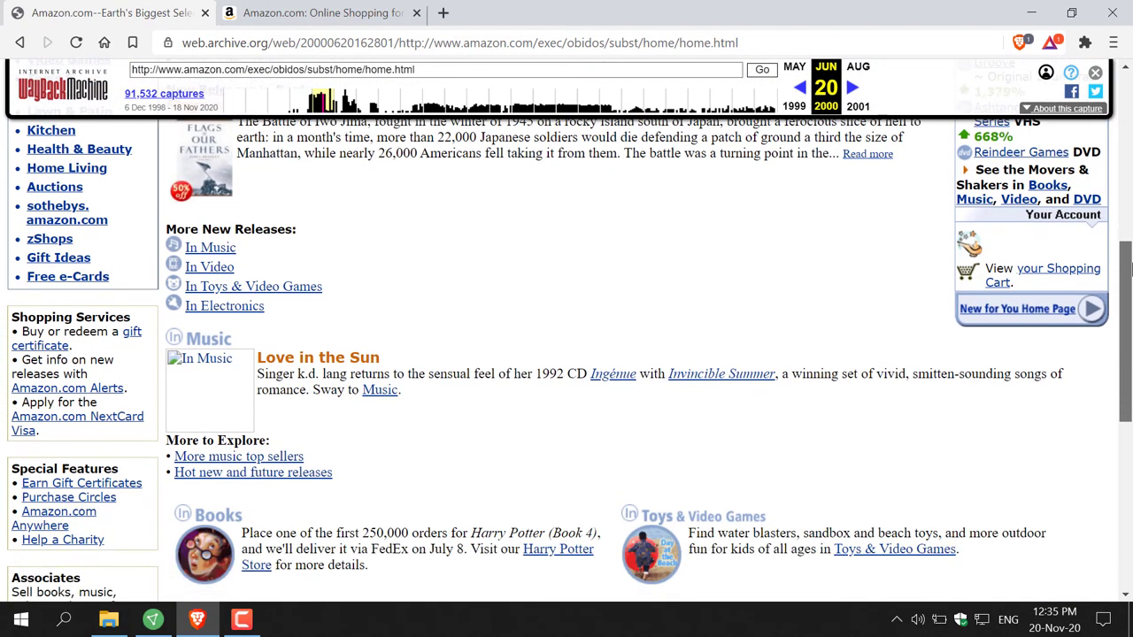
scroll(down, 3)
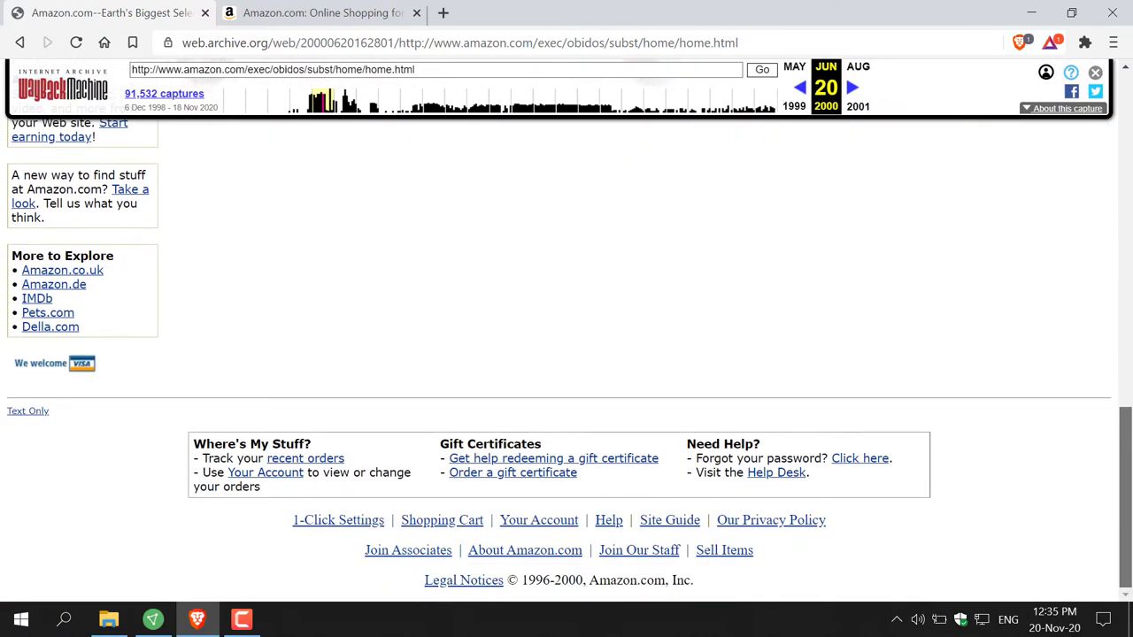
scroll(up, 3)
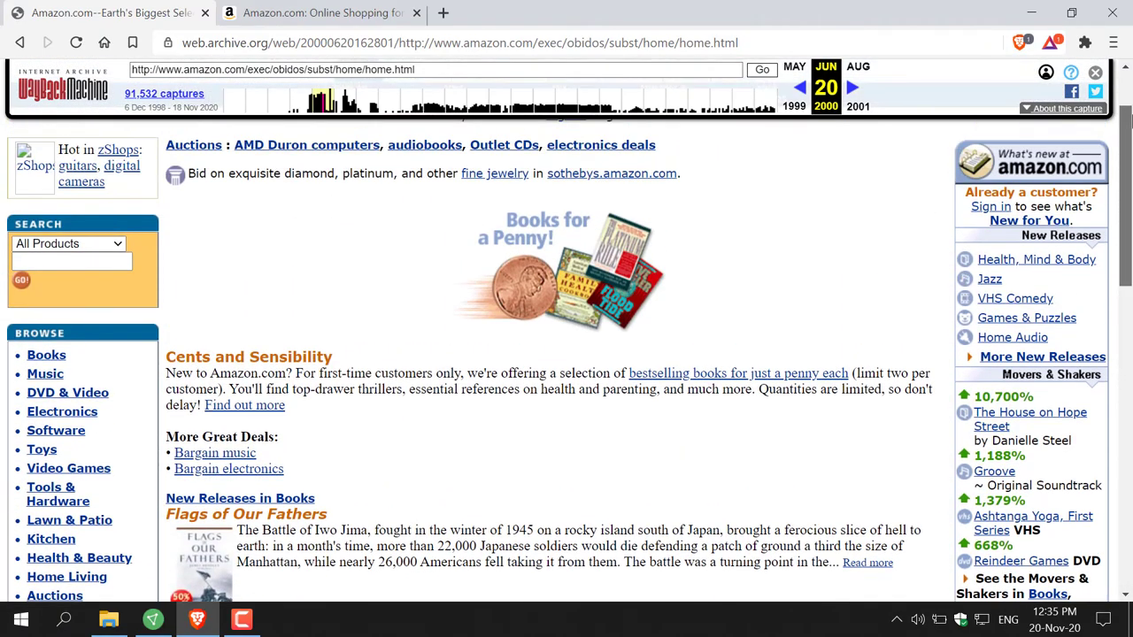
scroll(down, 3)
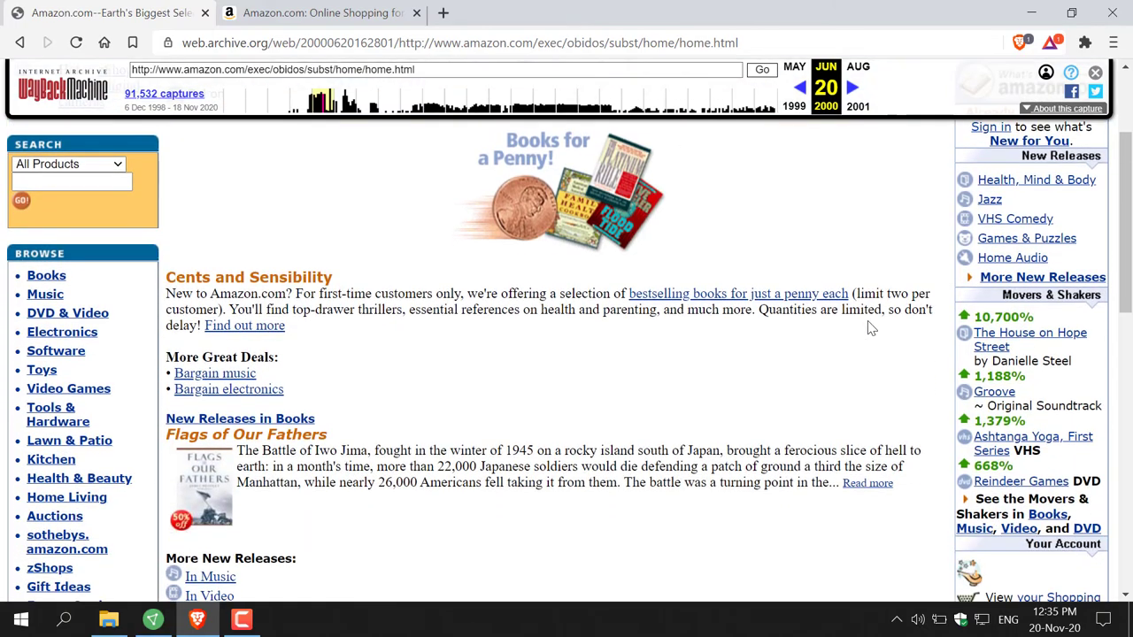
scroll(down, 3)
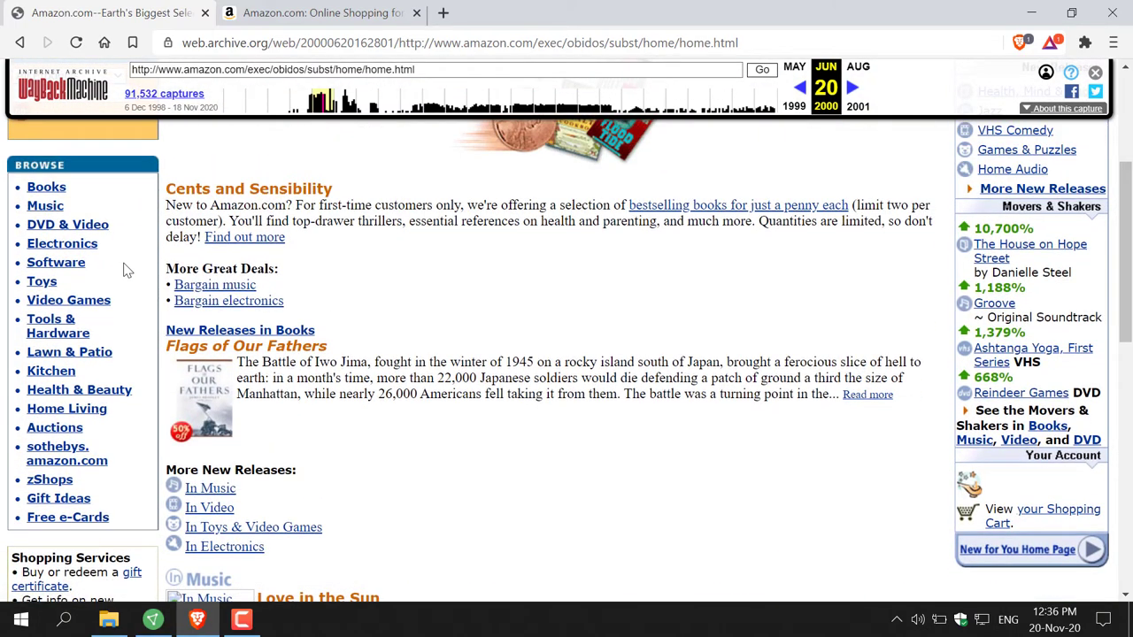
scroll(down, 3)
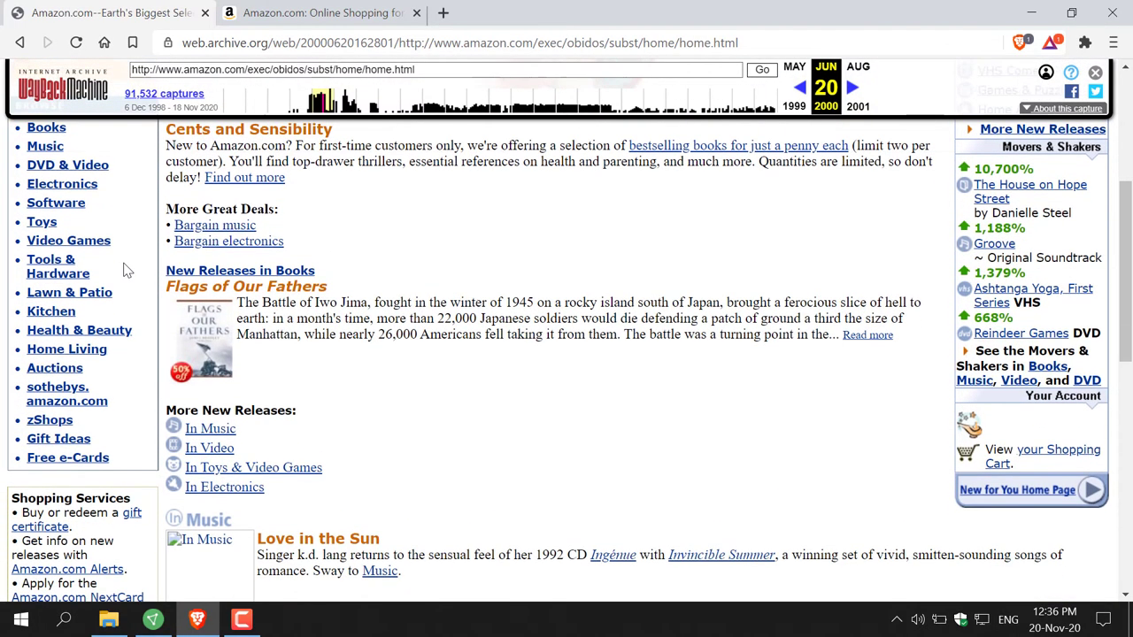
scroll(up, 3)
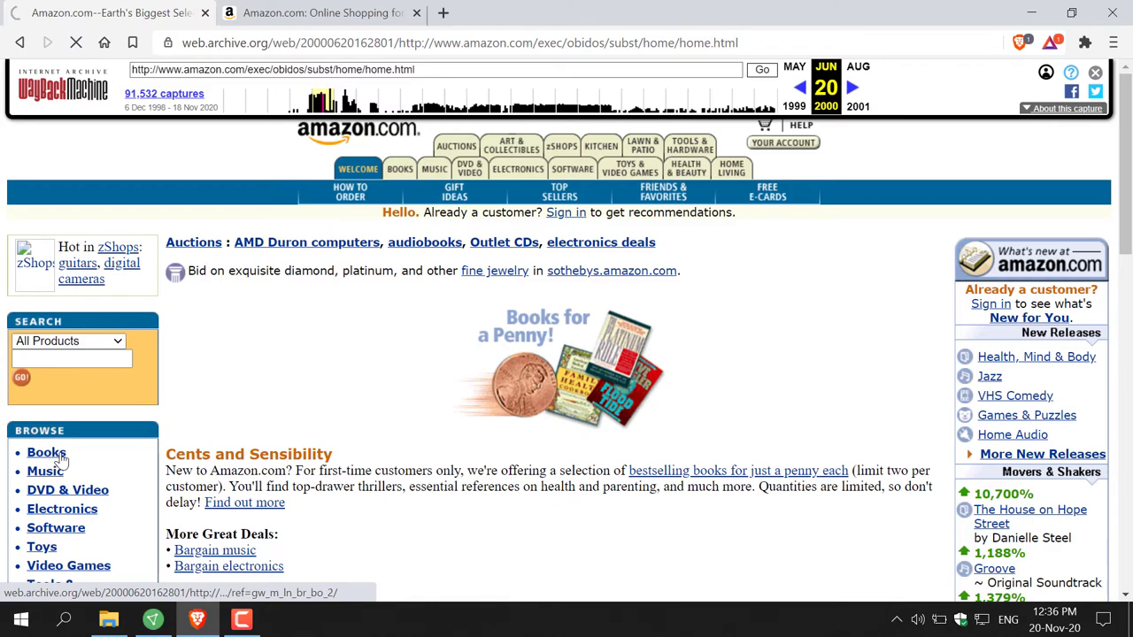
click(46, 453)
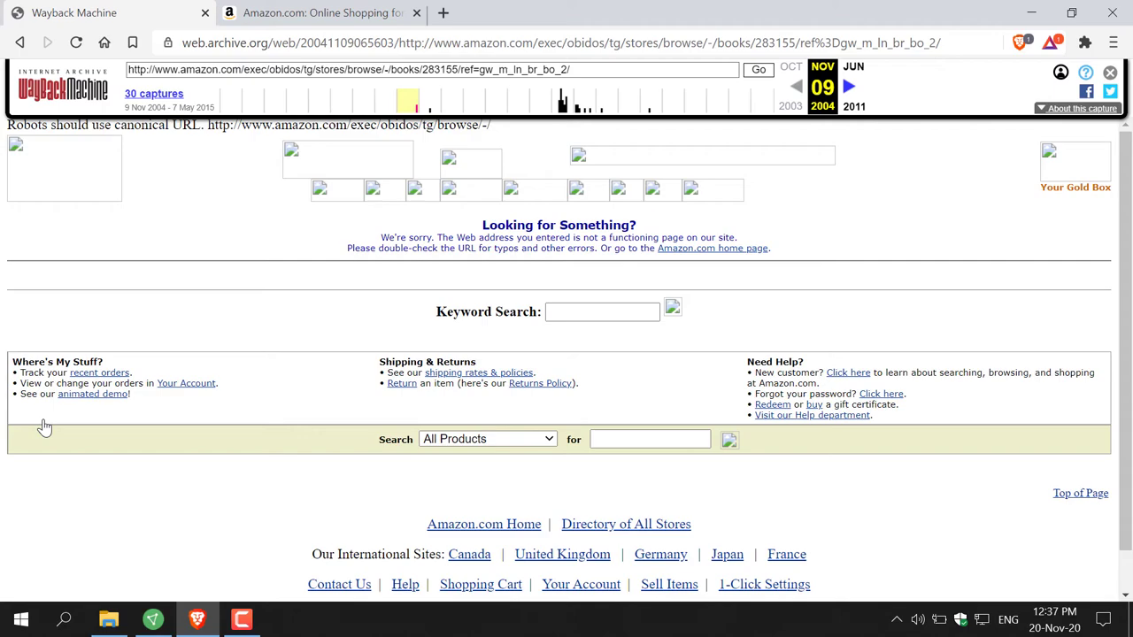
mouse_move(4, 142)
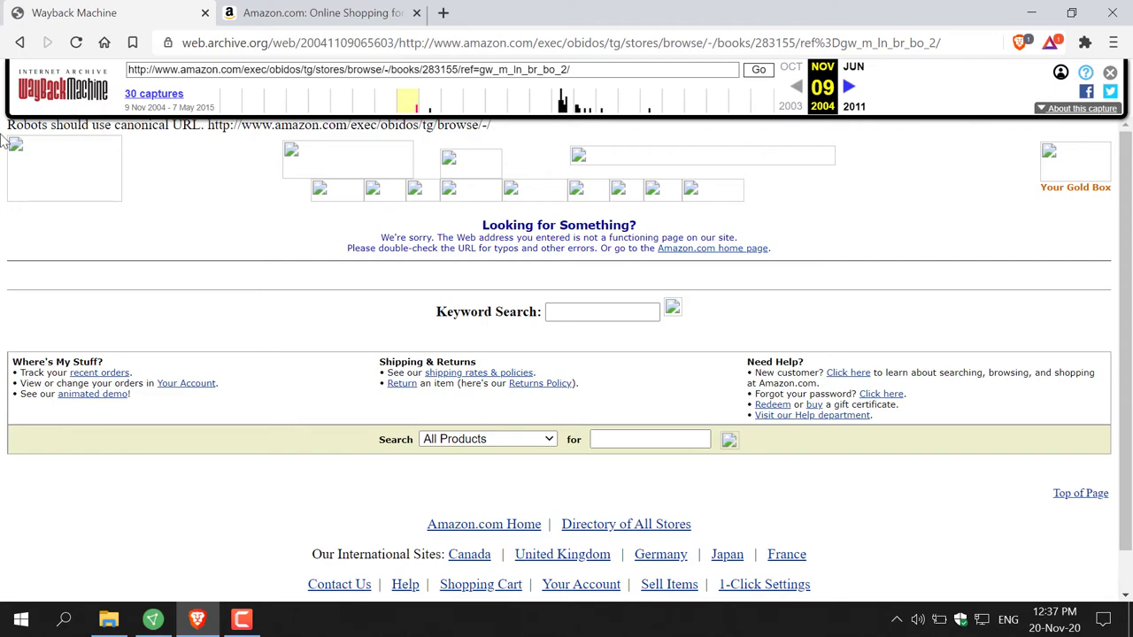
click(19, 42)
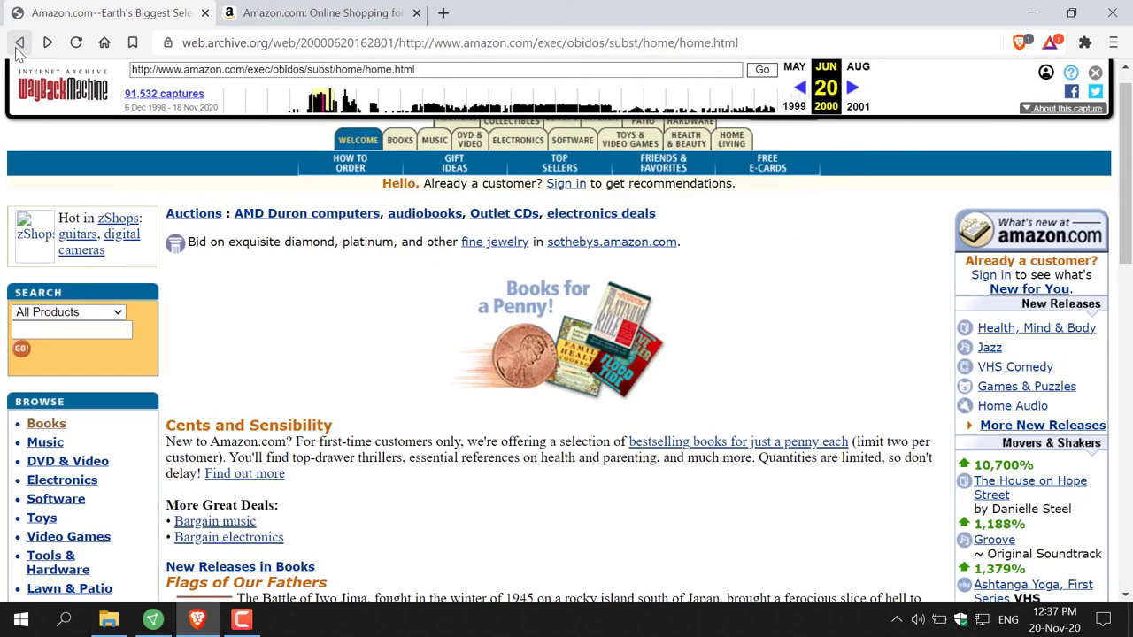